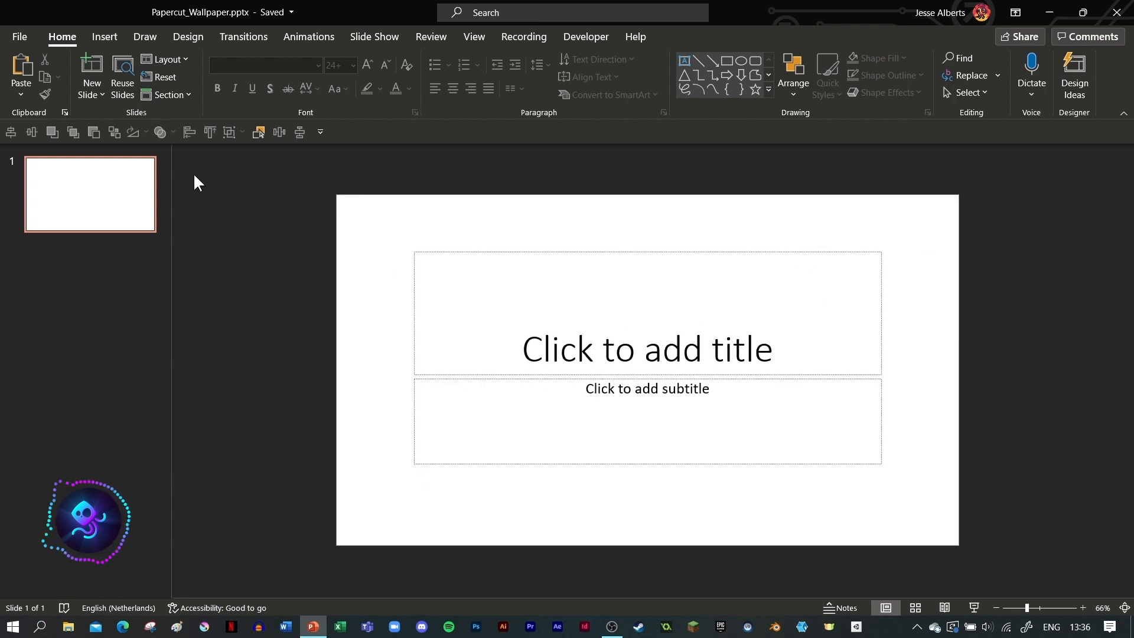
- Reach the custom slide size settings from the Design ribbon and choose a custom size
click(104, 36)
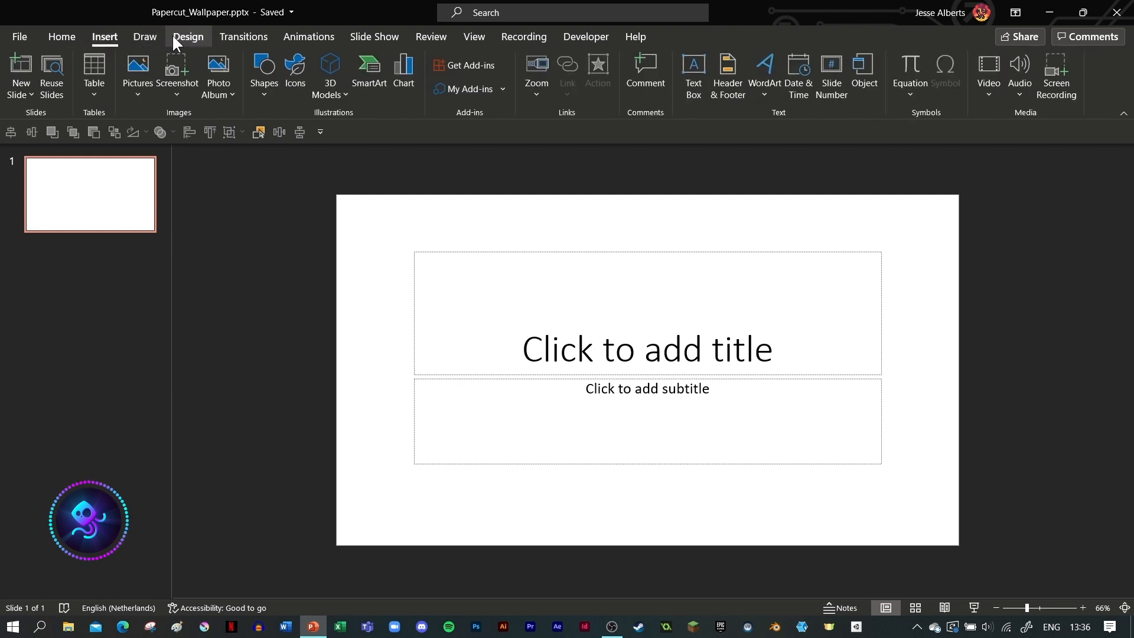
click(187, 37)
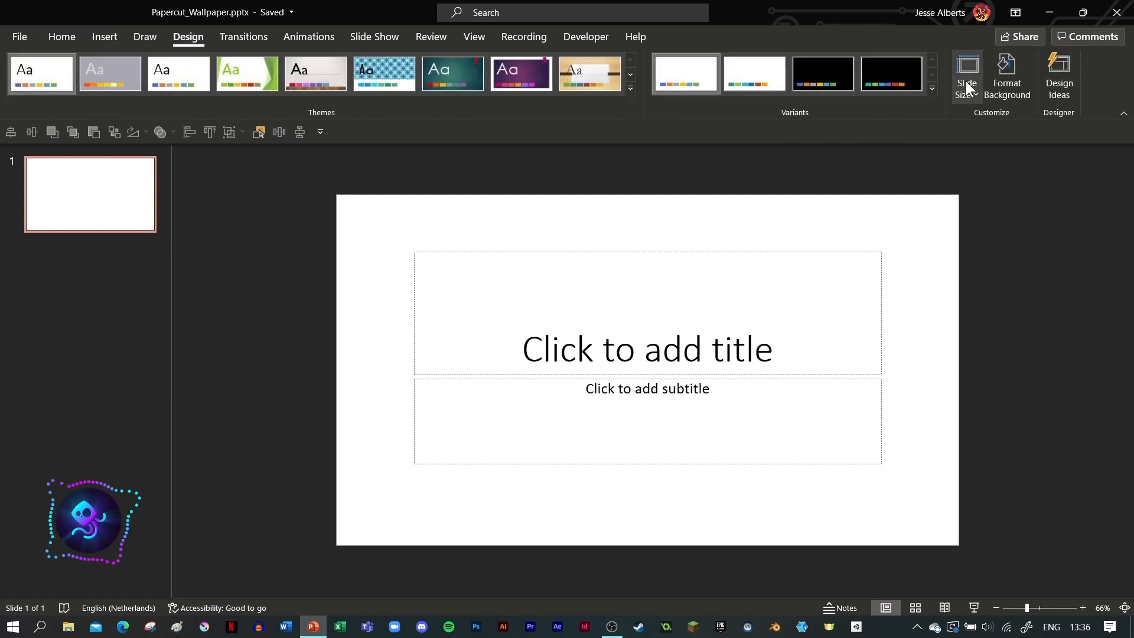
click(967, 76)
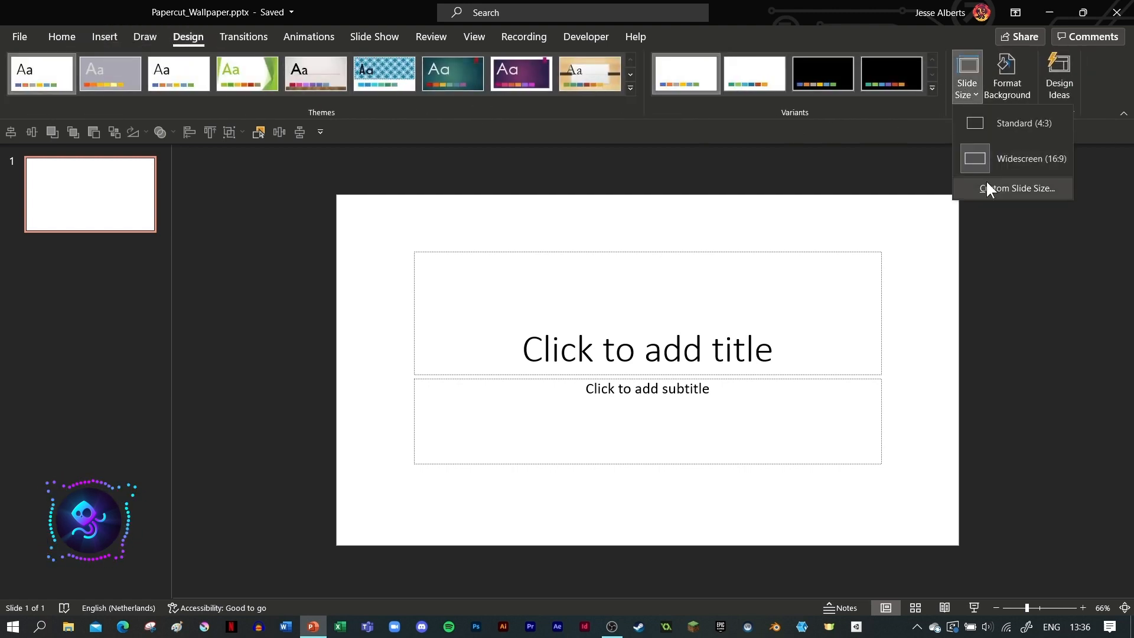
click(1014, 188)
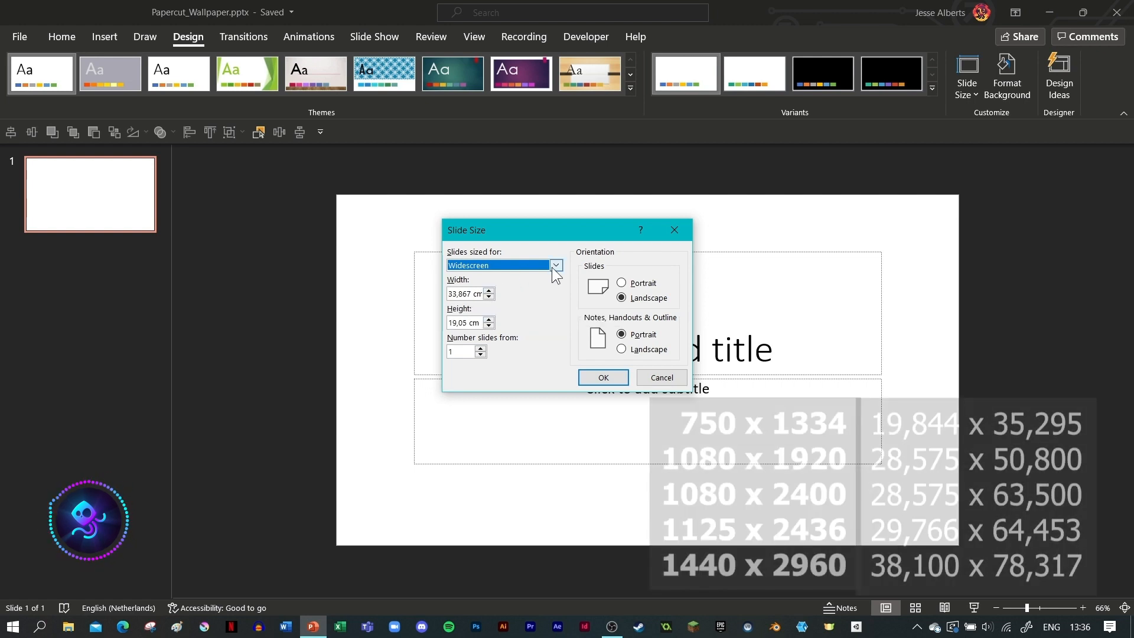
click(555, 265)
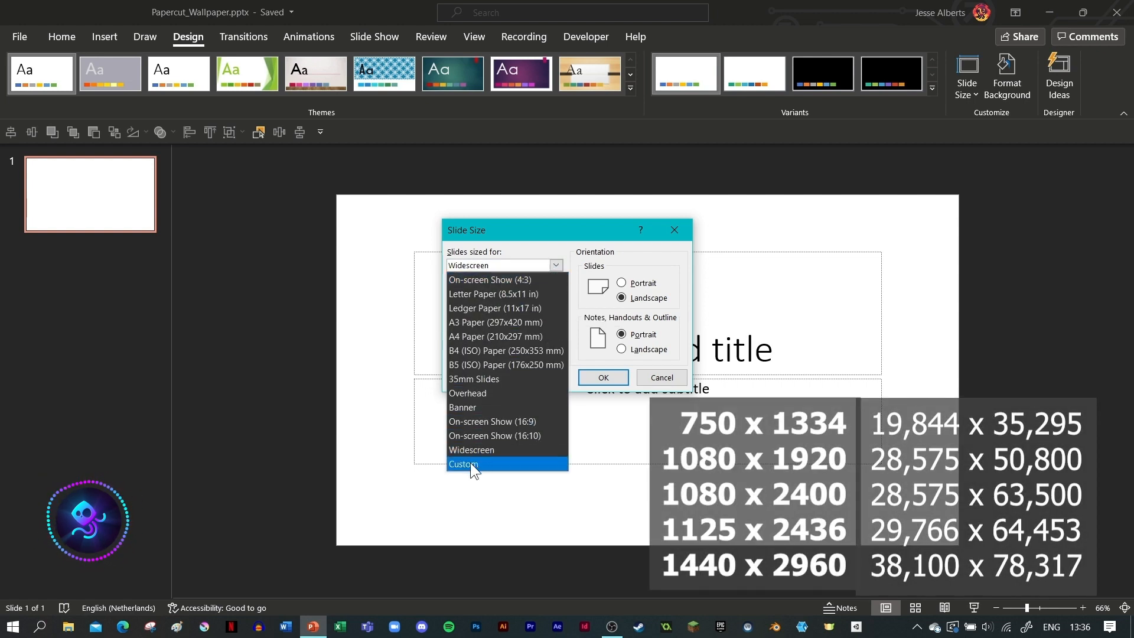
click(463, 464)
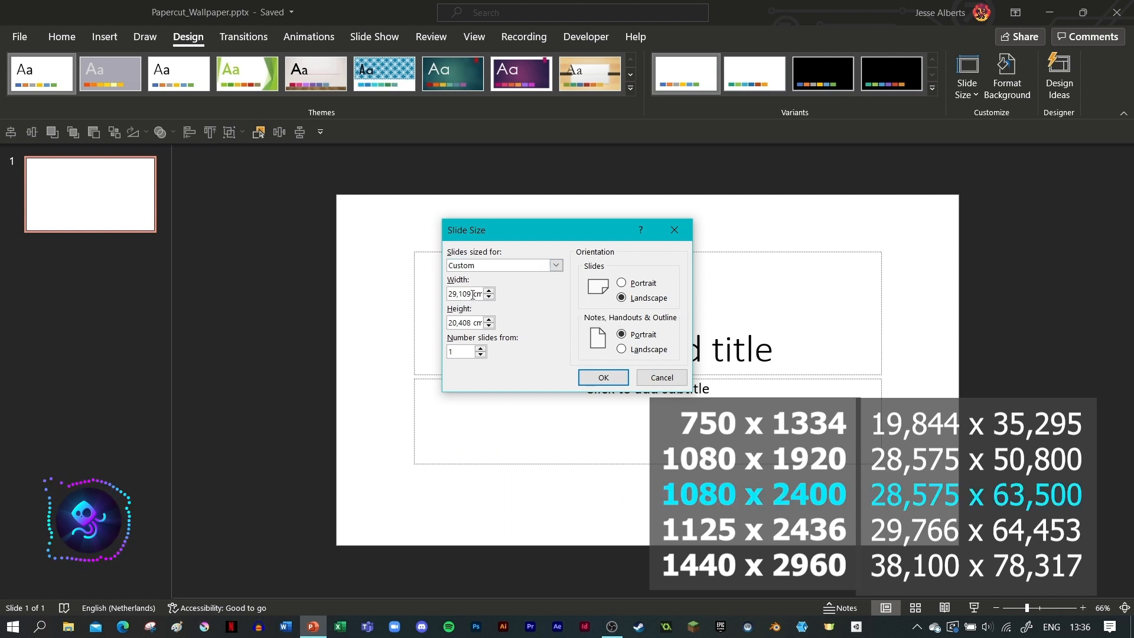
- Set the slide to a portrait page 28,575 cm wide by 63,5 cm tall and accept the scaling
text(28)
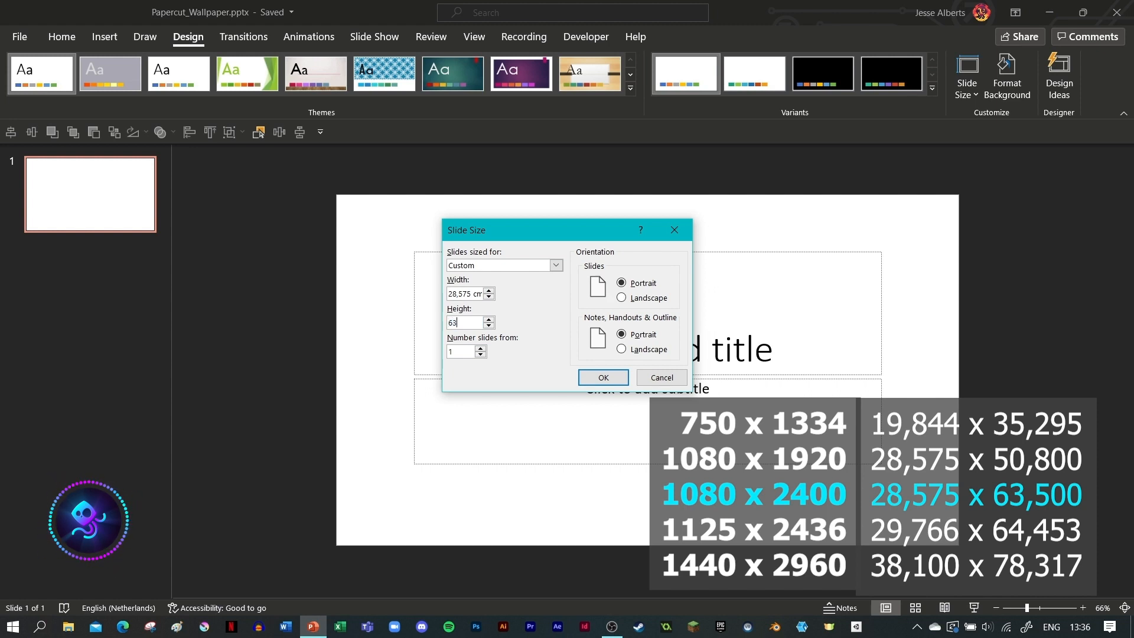
text(63,5)
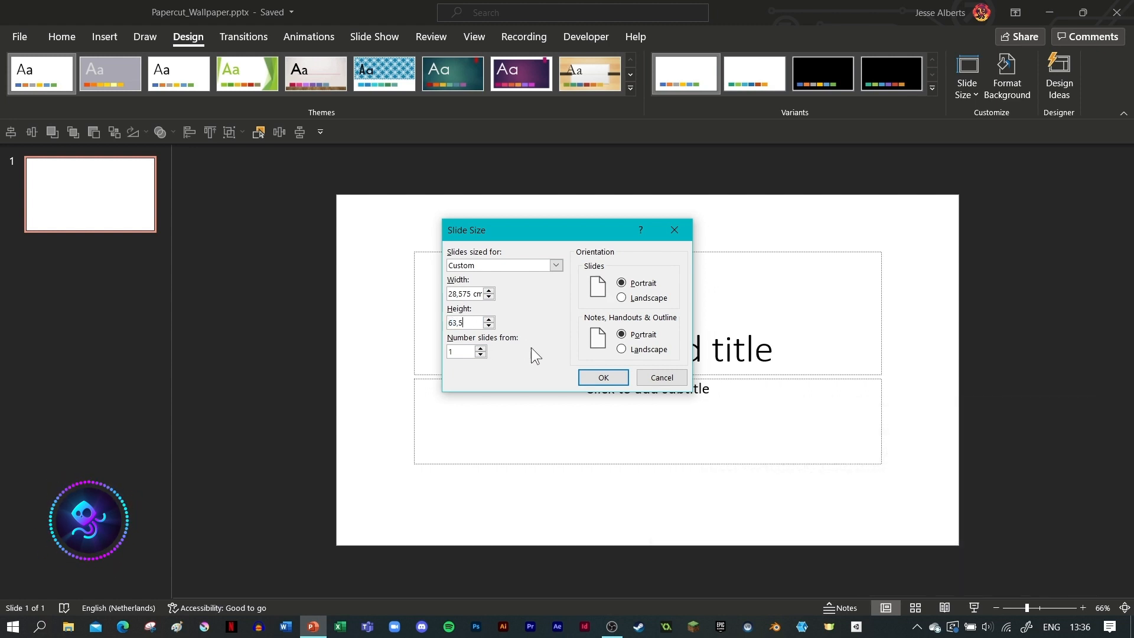
click(602, 378)
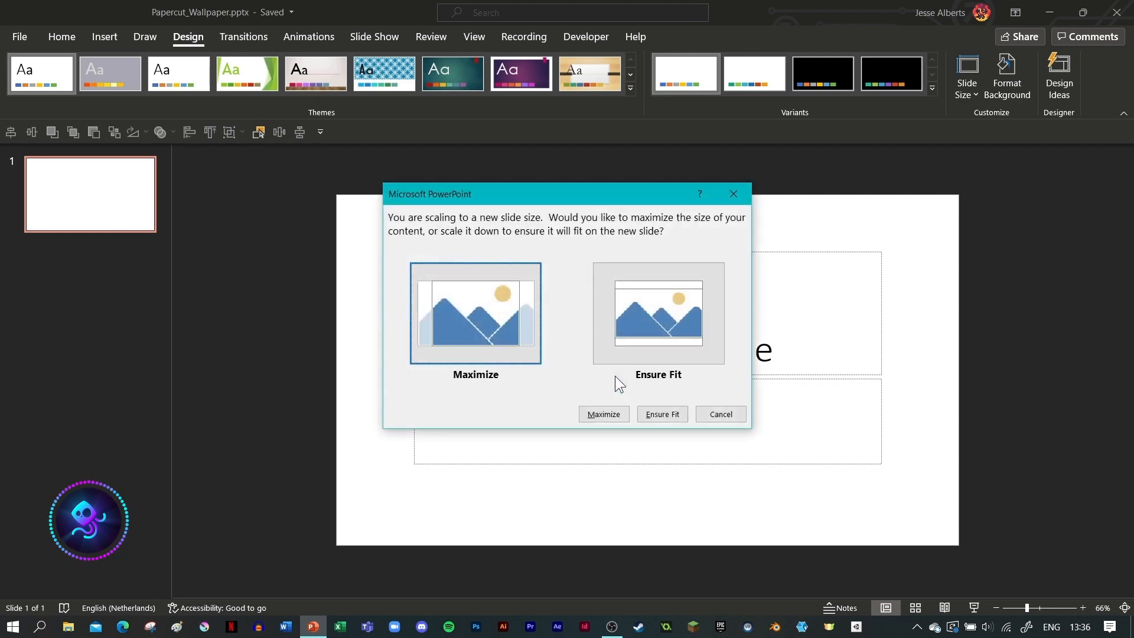
click(662, 414)
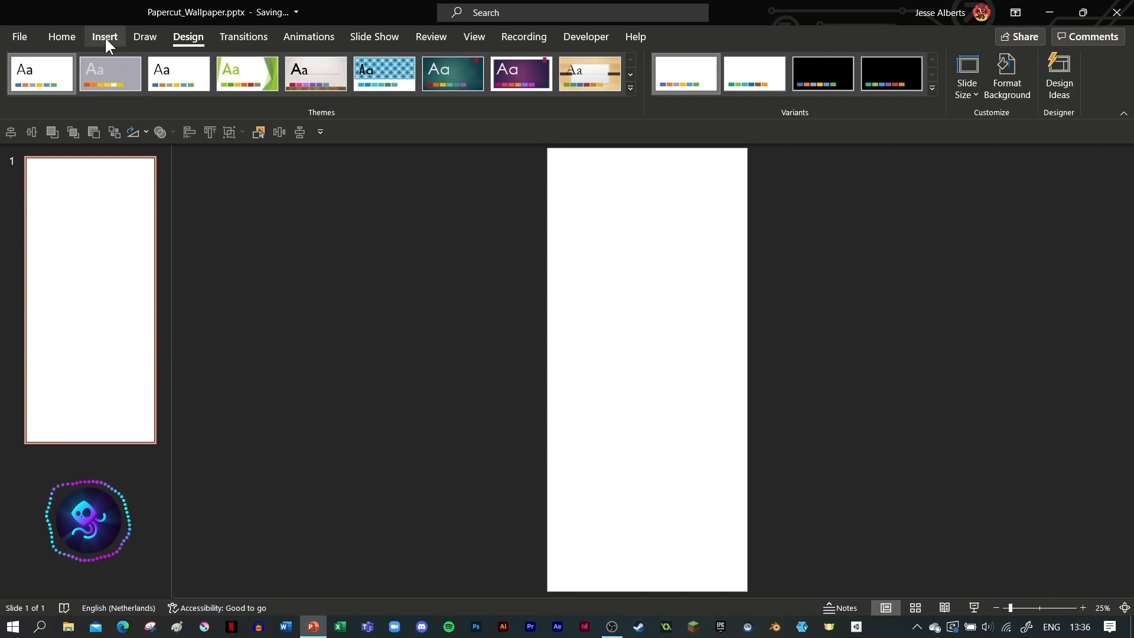
- Draw a curved blue shape near the slide centre and start editing its points
click(263, 70)
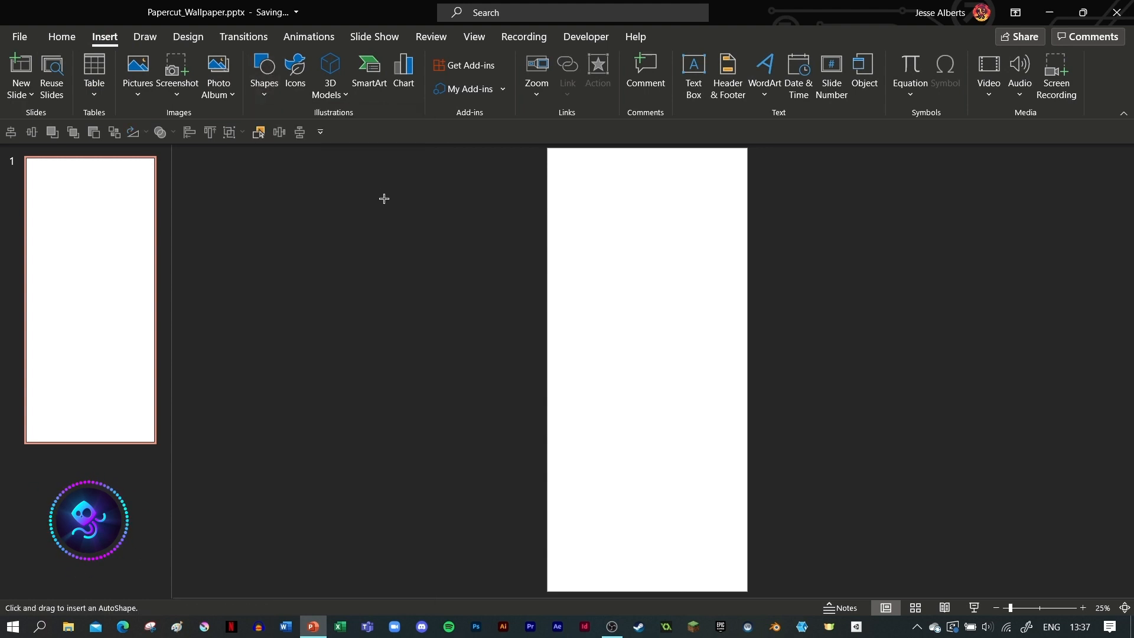
drag(636, 280, 635, 414)
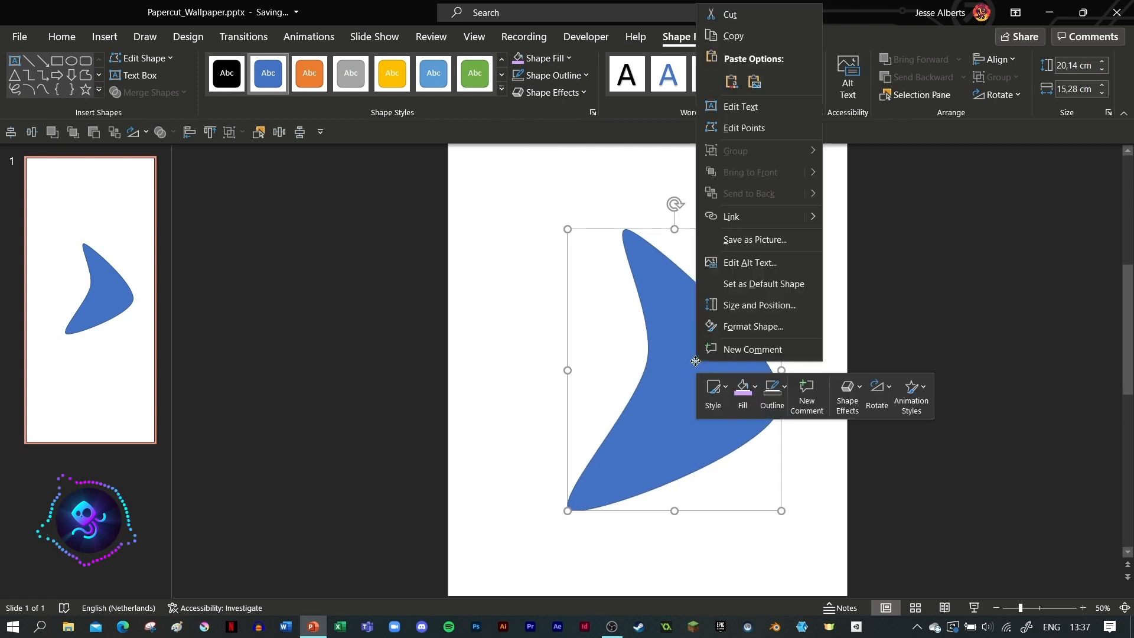
mouse_move(771, 140)
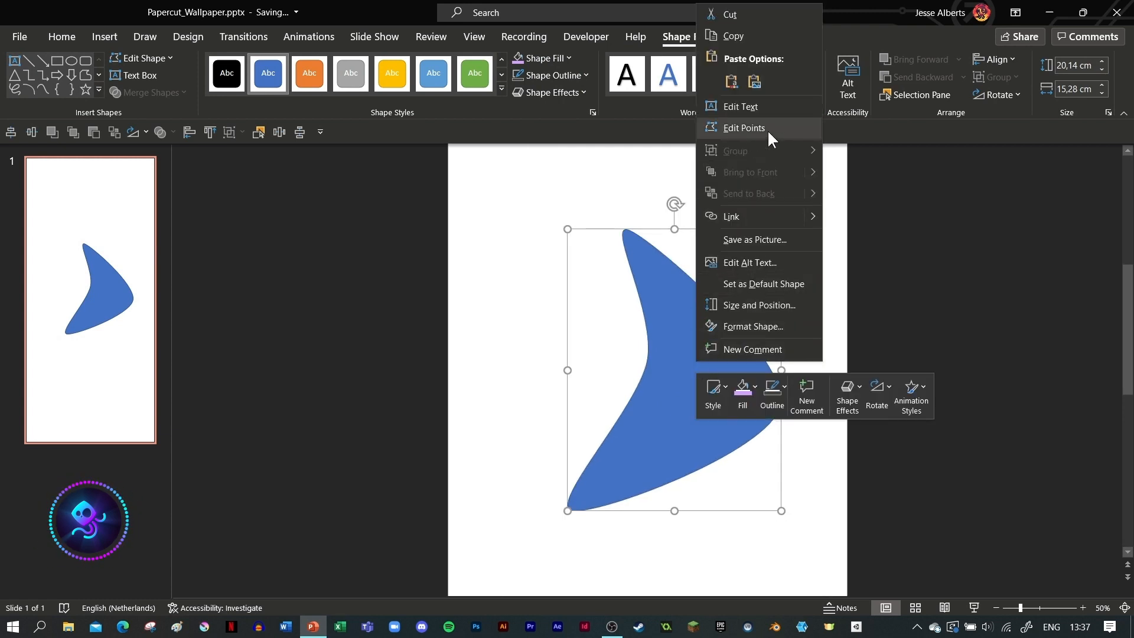
click(745, 128)
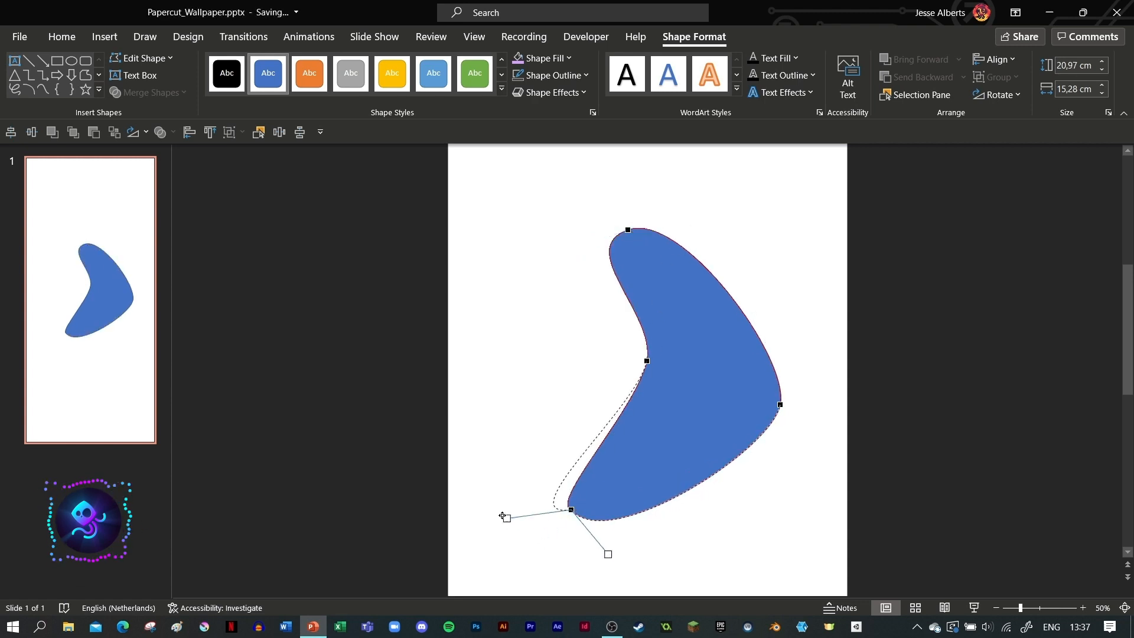
- Make the blob's bottom point a smooth point and drag its handle to round the shape
right_click(570, 510)
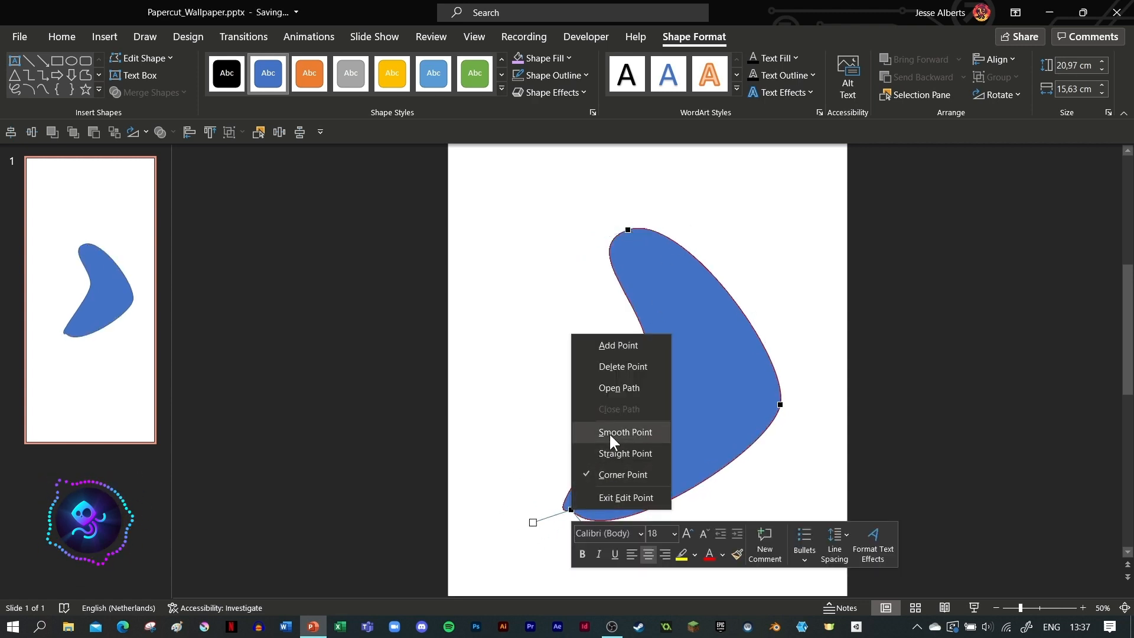
click(626, 432)
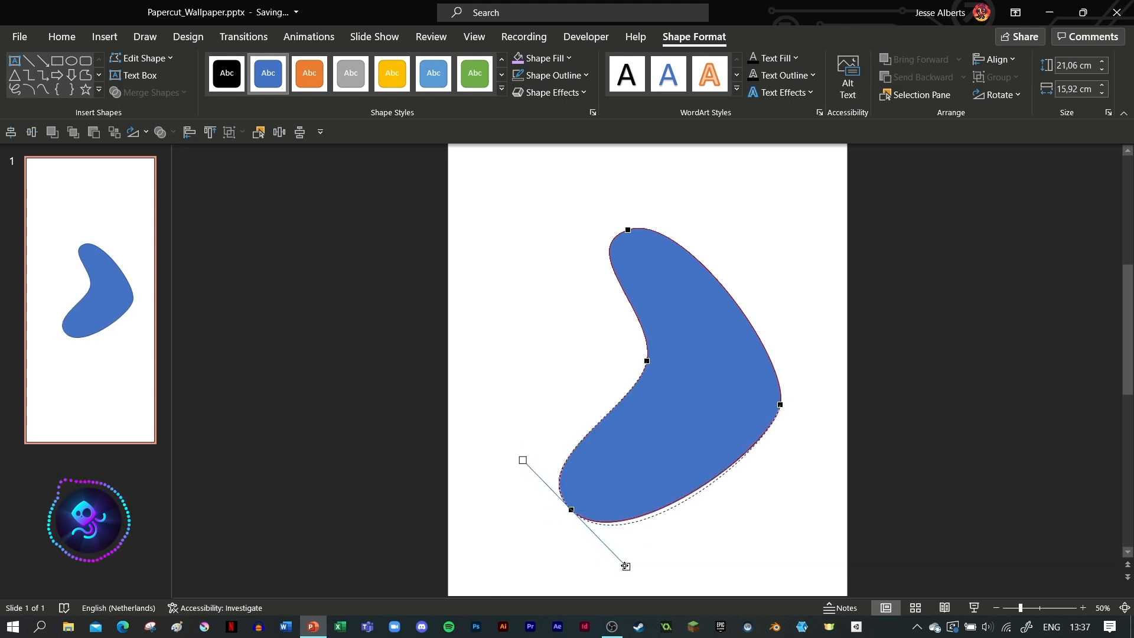
drag(625, 566, 667, 568)
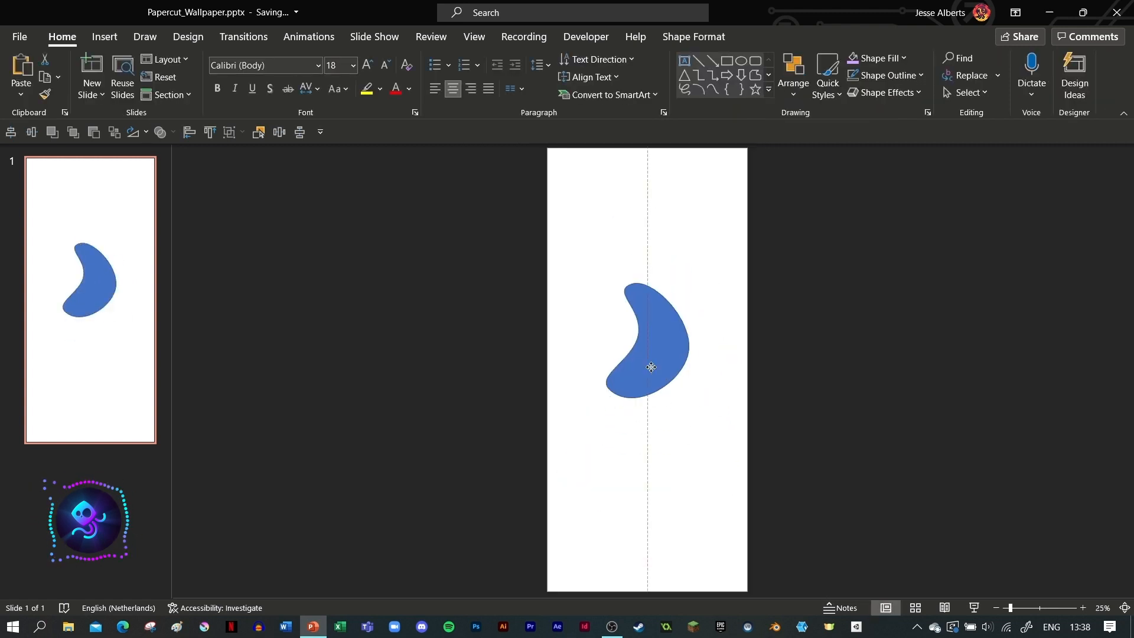
- Send the enlarged blob copy behind the original, reshape its lower edge and select the outer blob
click(650, 367)
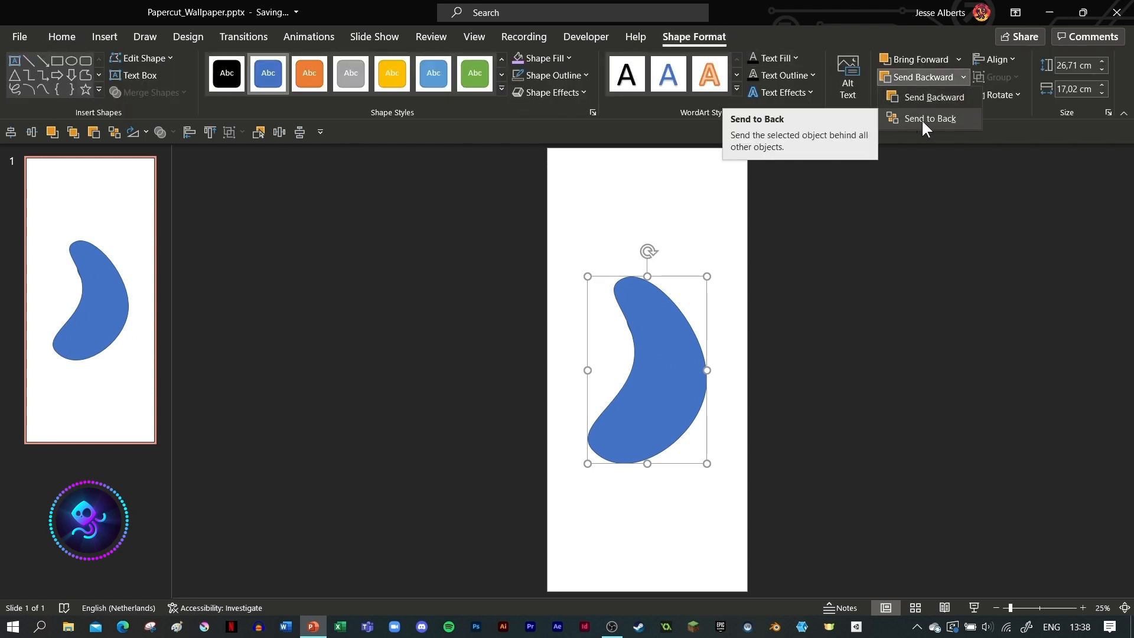
click(930, 118)
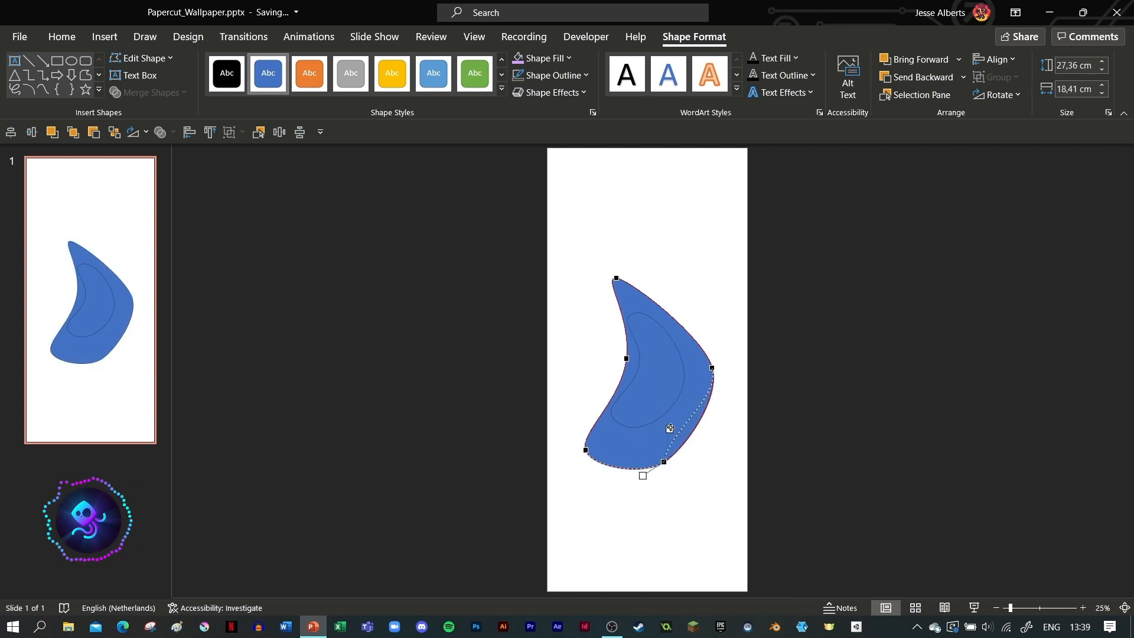
drag(641, 474, 653, 487)
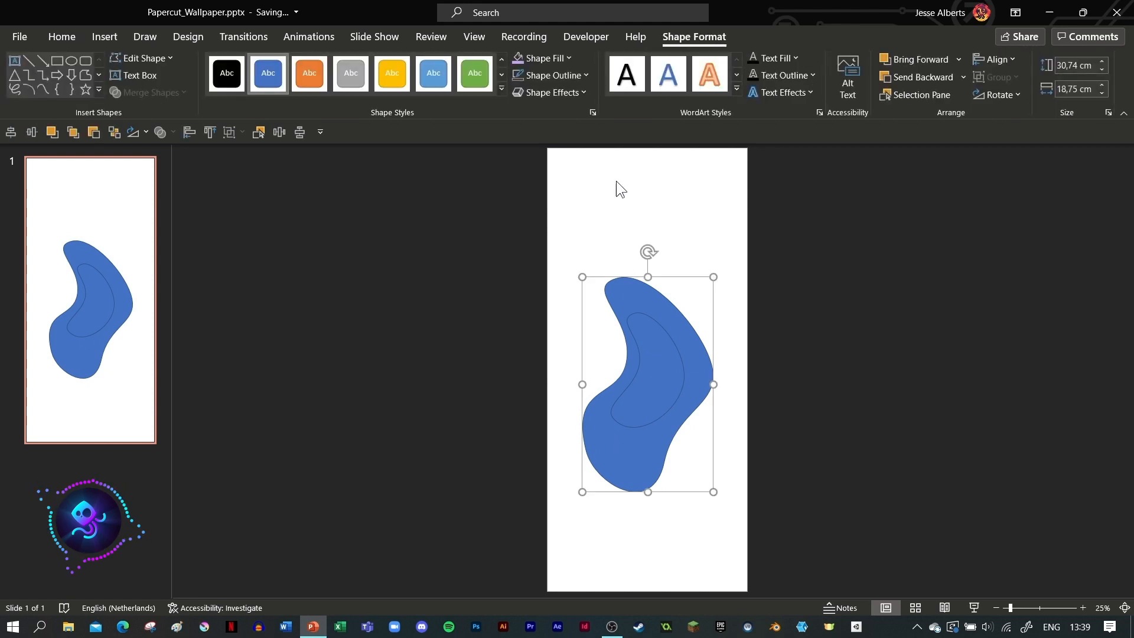
click(582, 76)
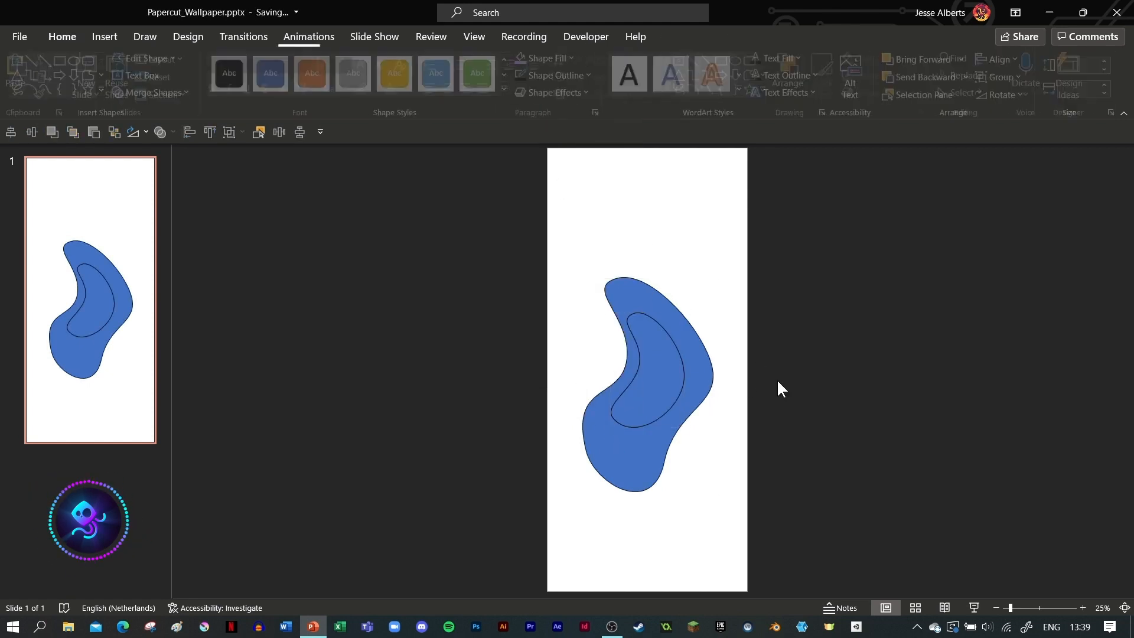
click(644, 309)
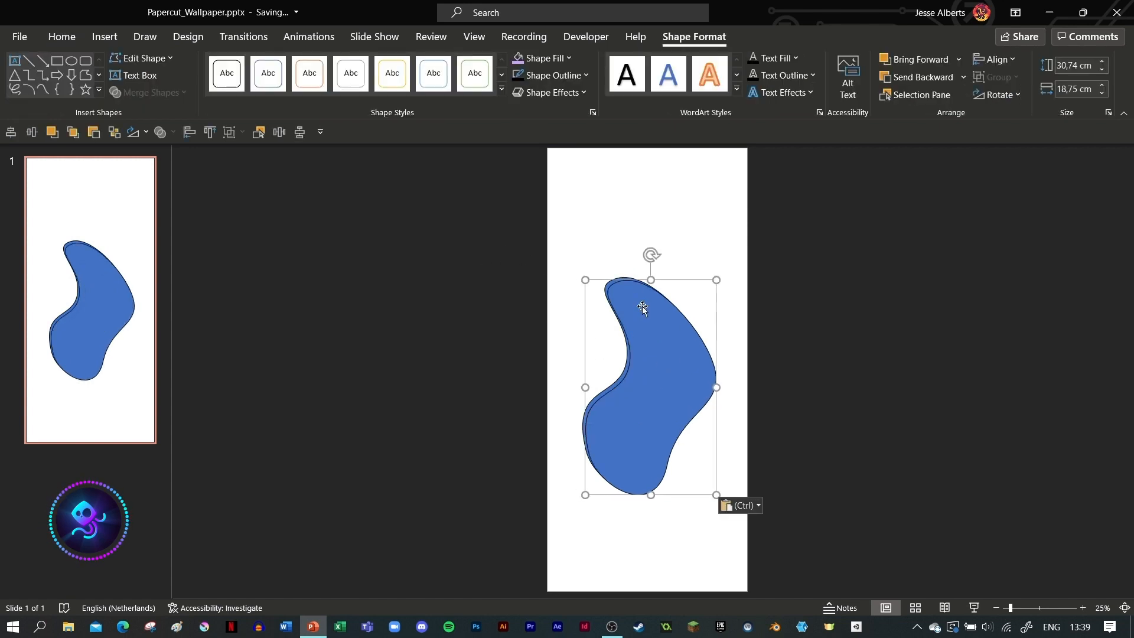
- Edit the pasted blob's points, pulling its top edge outward into a large wavy layer
right_click(643, 309)
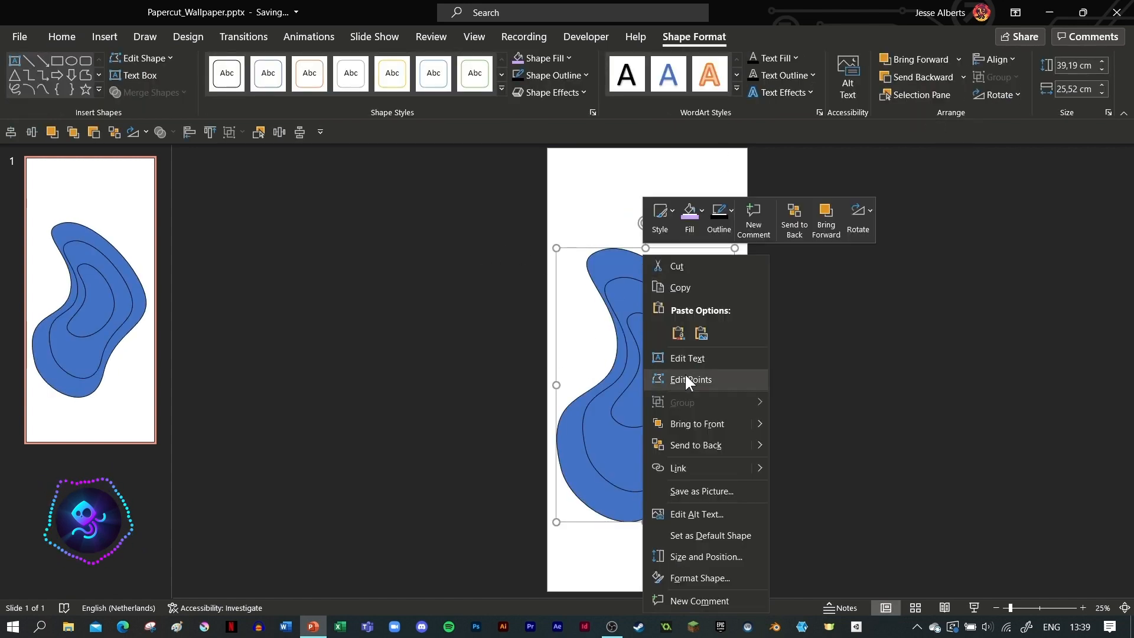
click(690, 379)
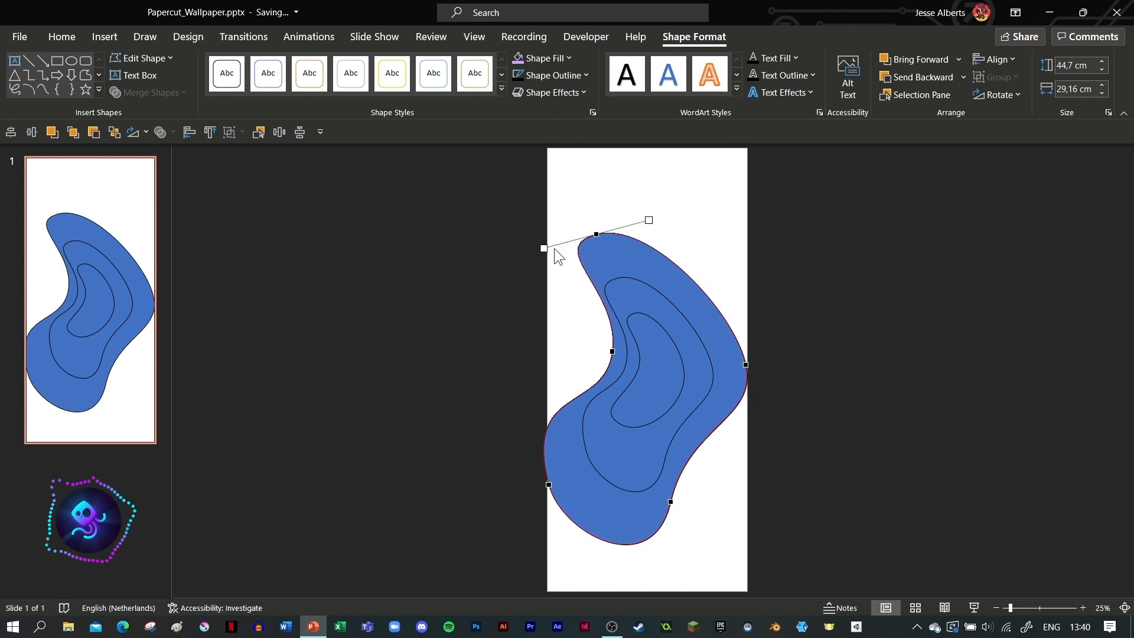
drag(647, 219, 665, 162)
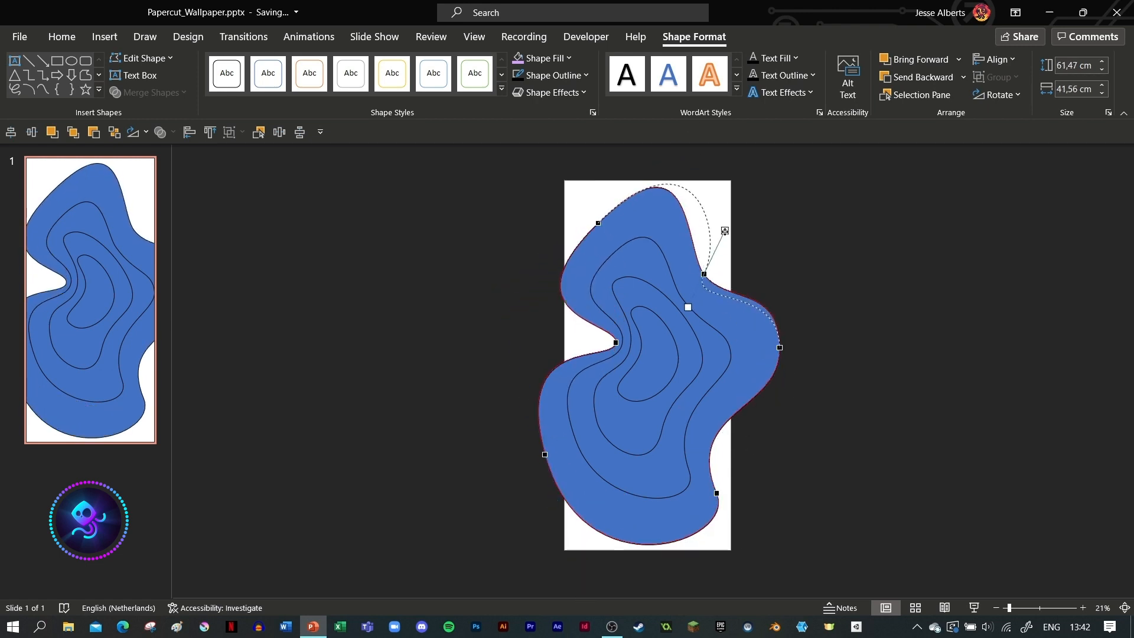
click(829, 338)
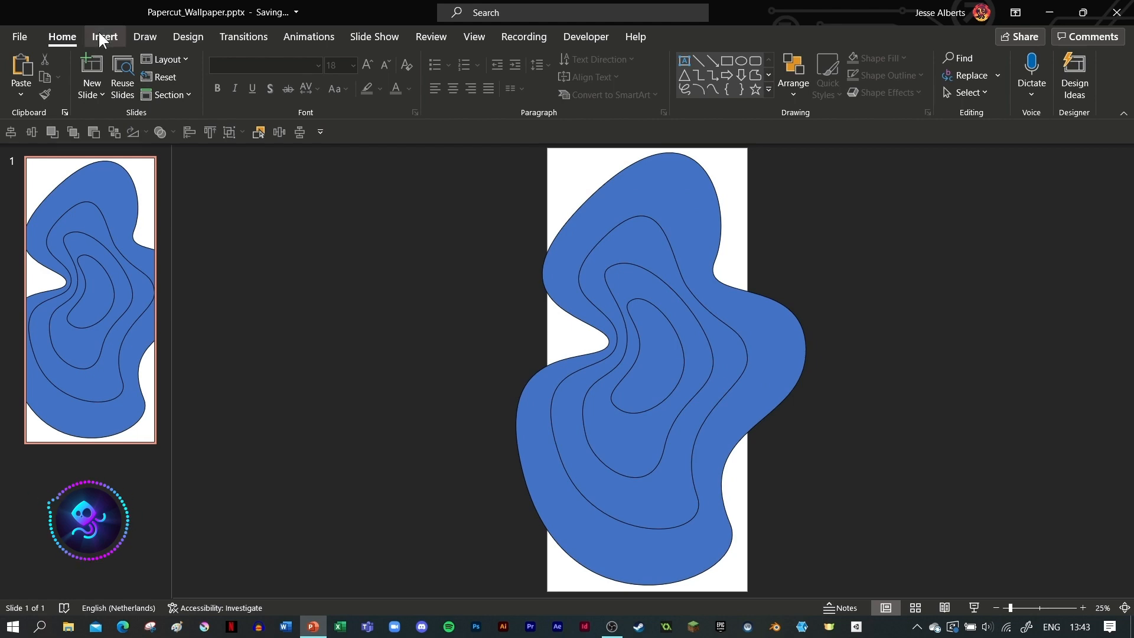
- Draw a wide blue rectangle left of the slide and copy the narrow bar beneath it
click(265, 73)
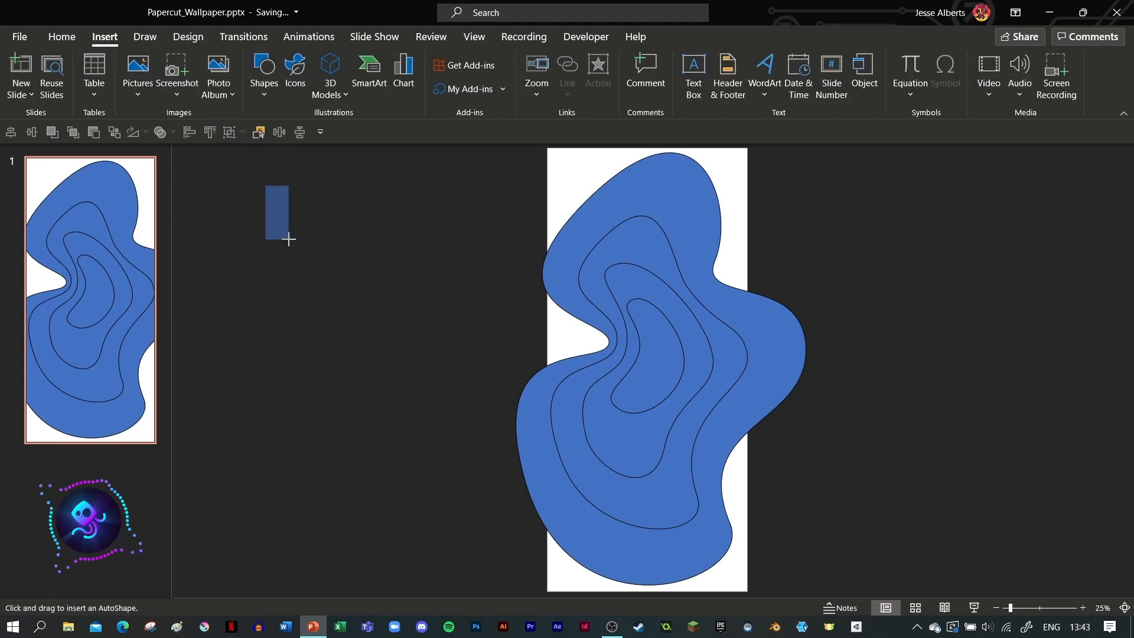
drag(264, 186, 446, 225)
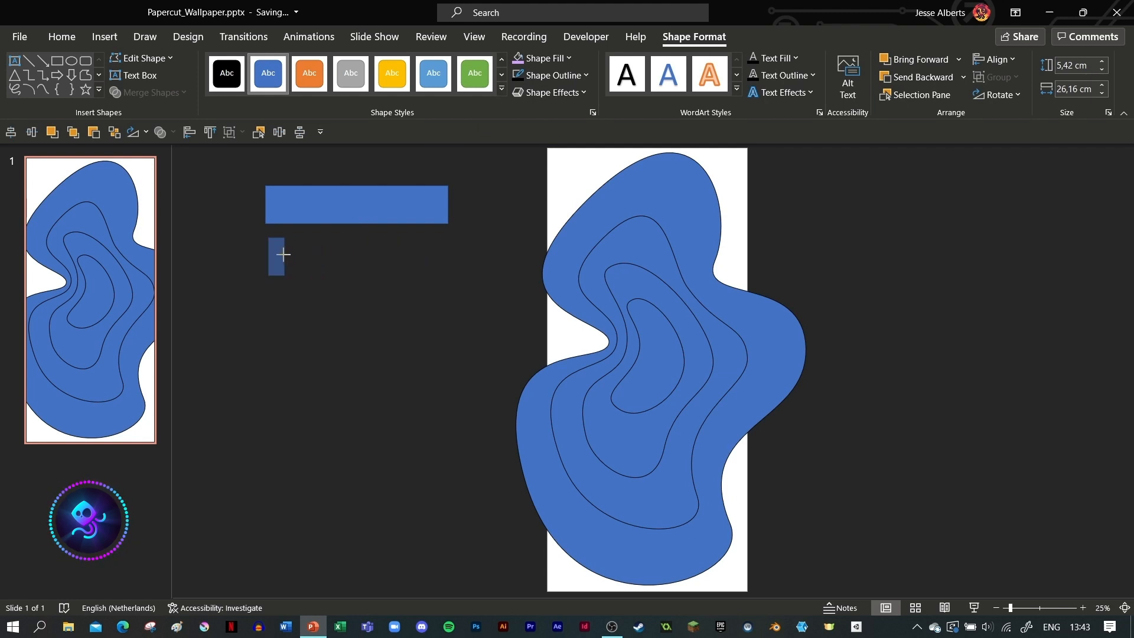
click(268, 255)
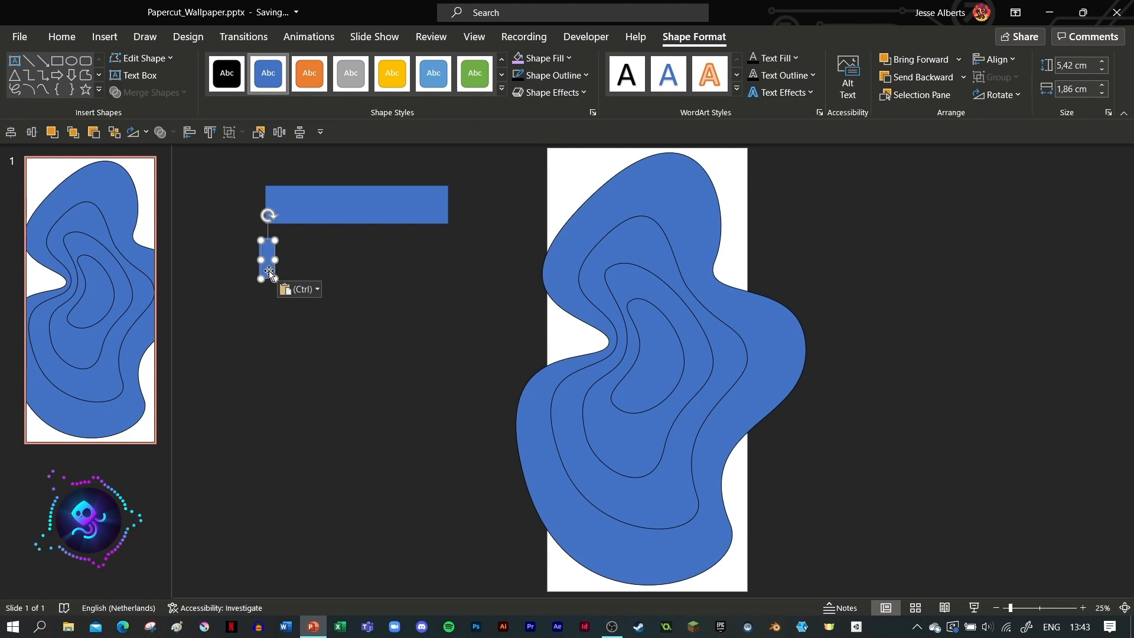
drag(268, 258, 447, 266)
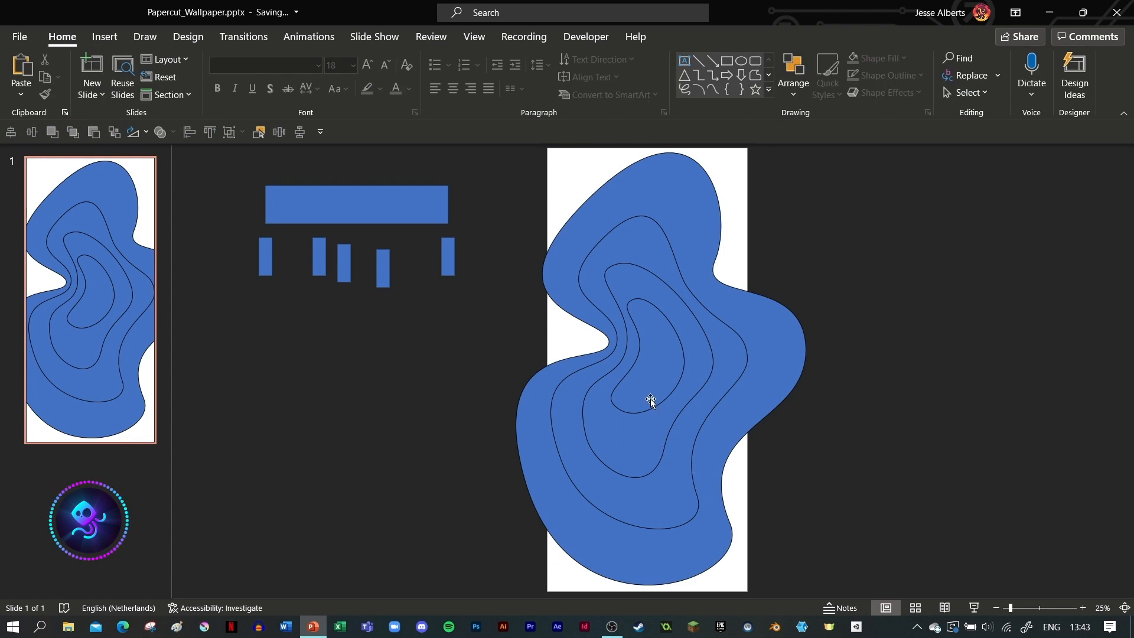
mouse_move(443, 300)
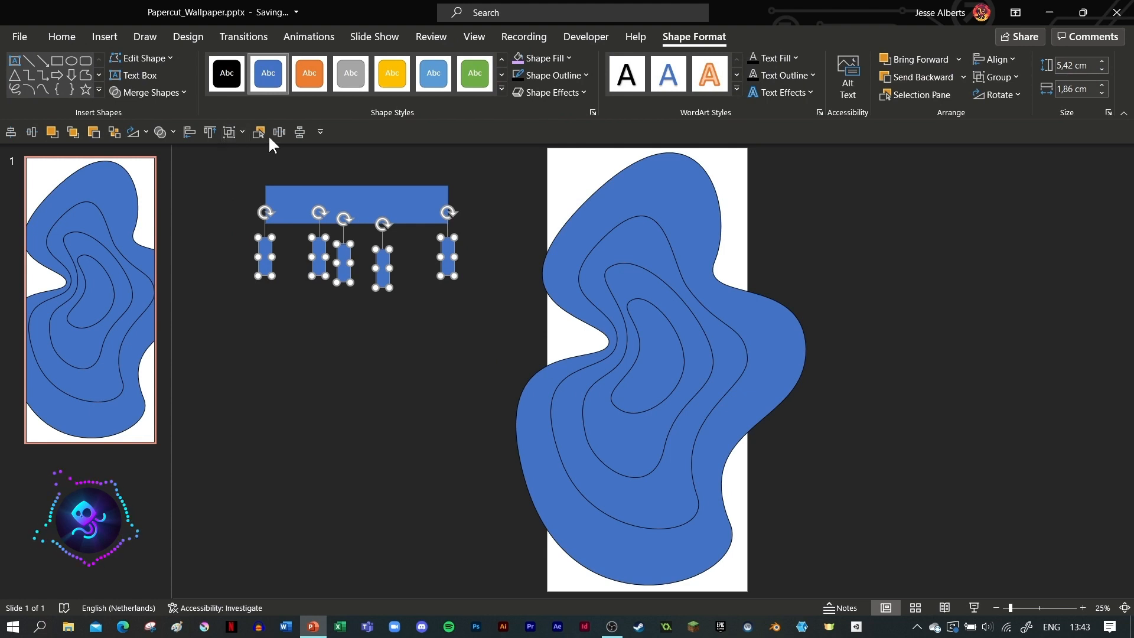
- Align the five narrow bars by their tops and distribute them evenly horizontally
click(997, 59)
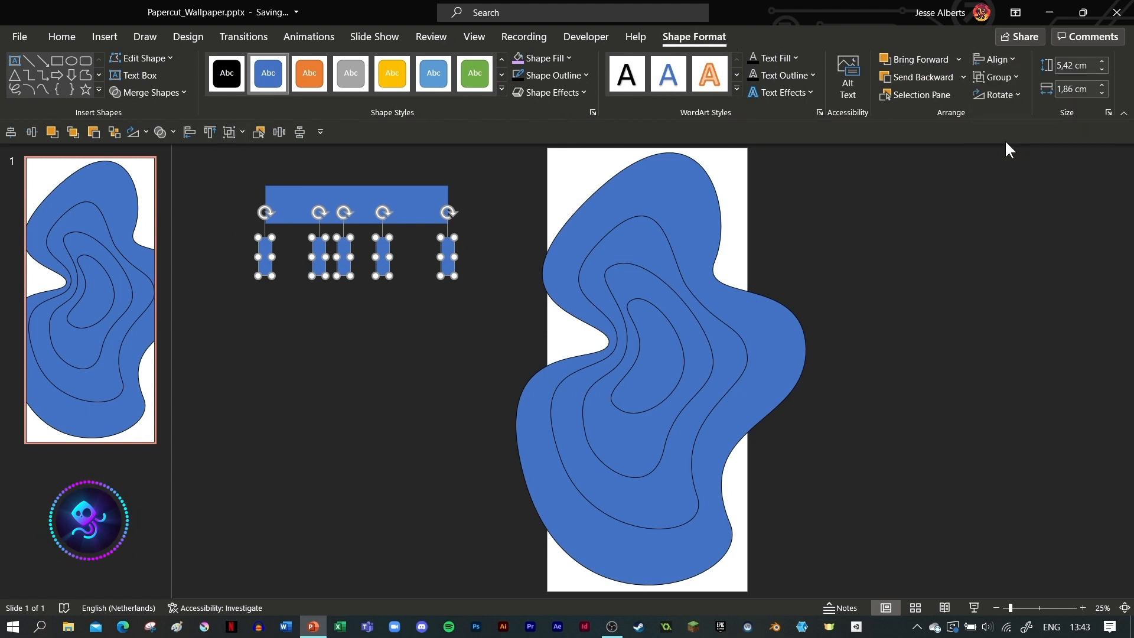
click(997, 59)
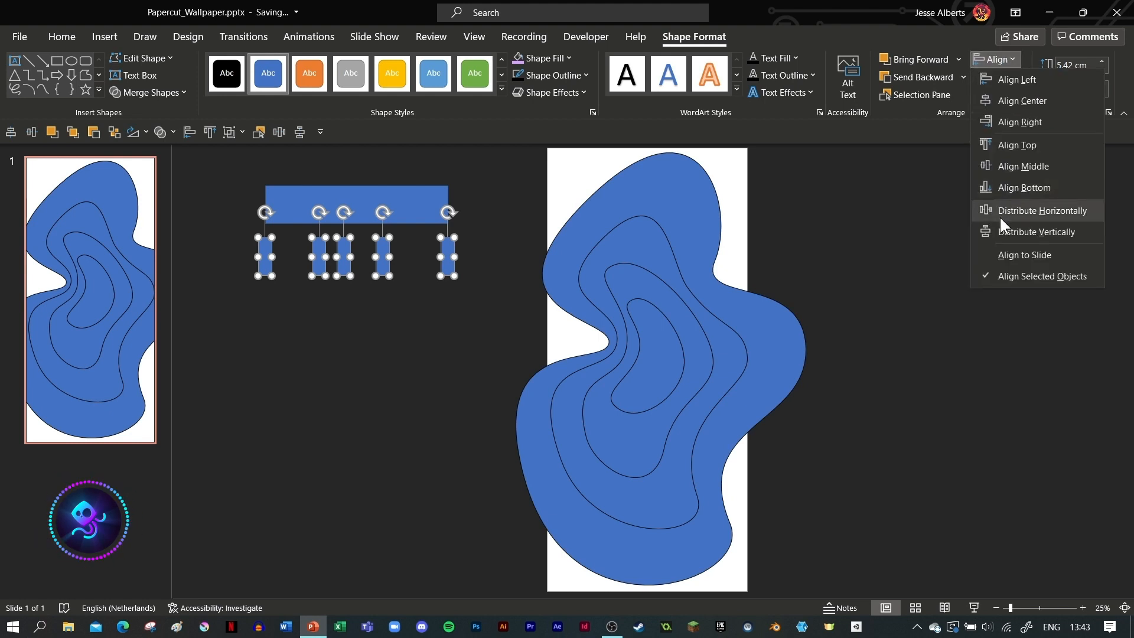
click(1042, 210)
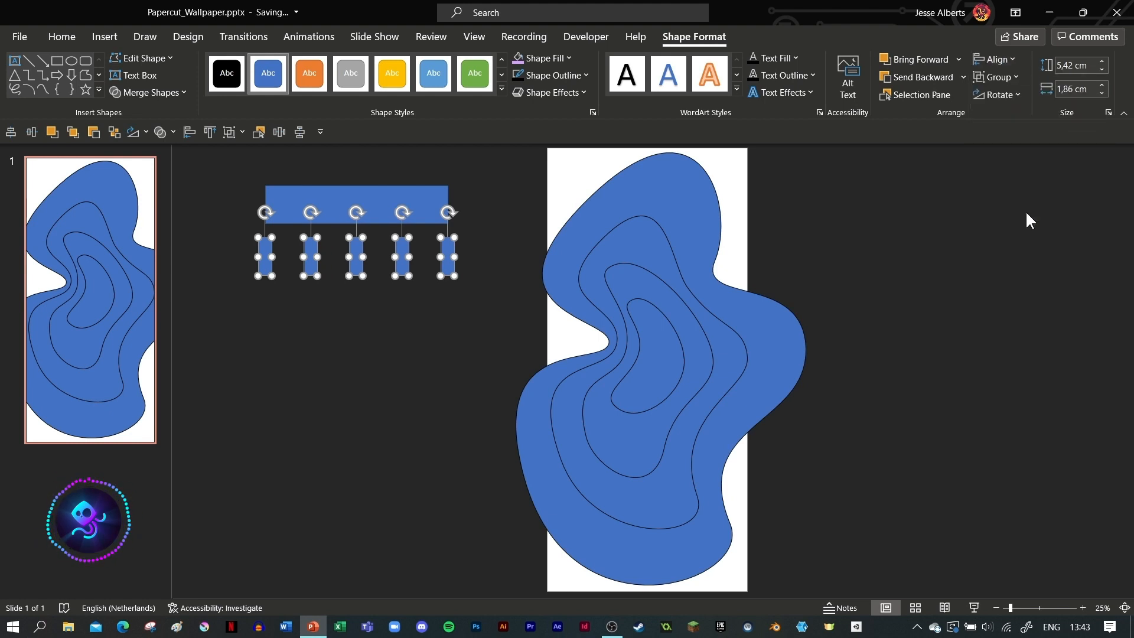
mouse_move(449, 329)
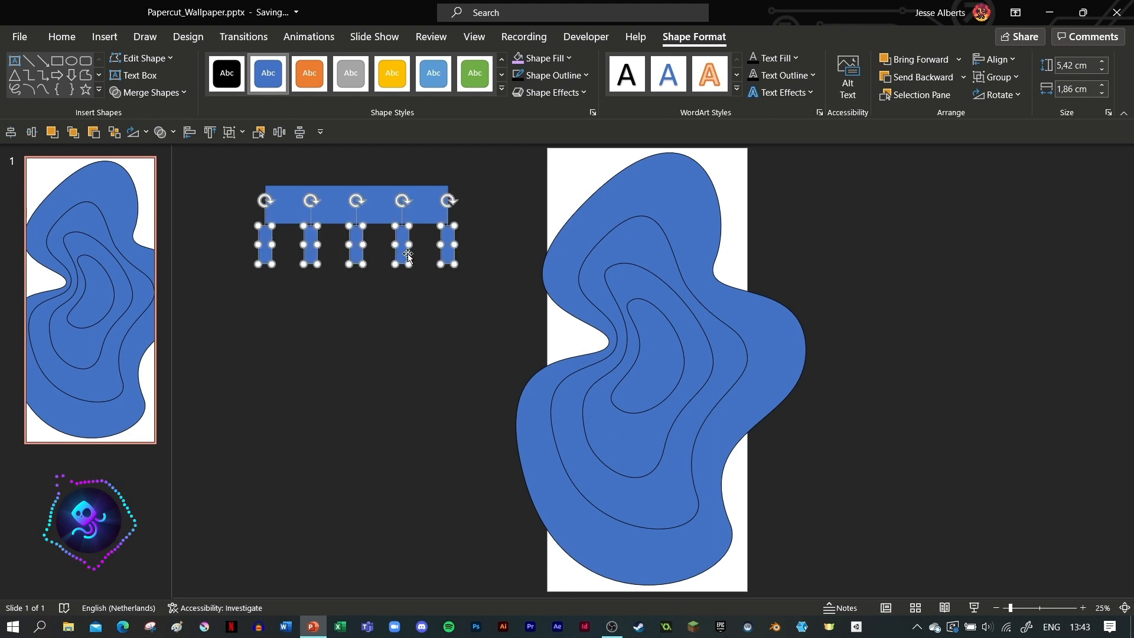
- Give the wide bar a linear gradient fill at 90° and pick the first stop's purple colour
right_click(406, 256)
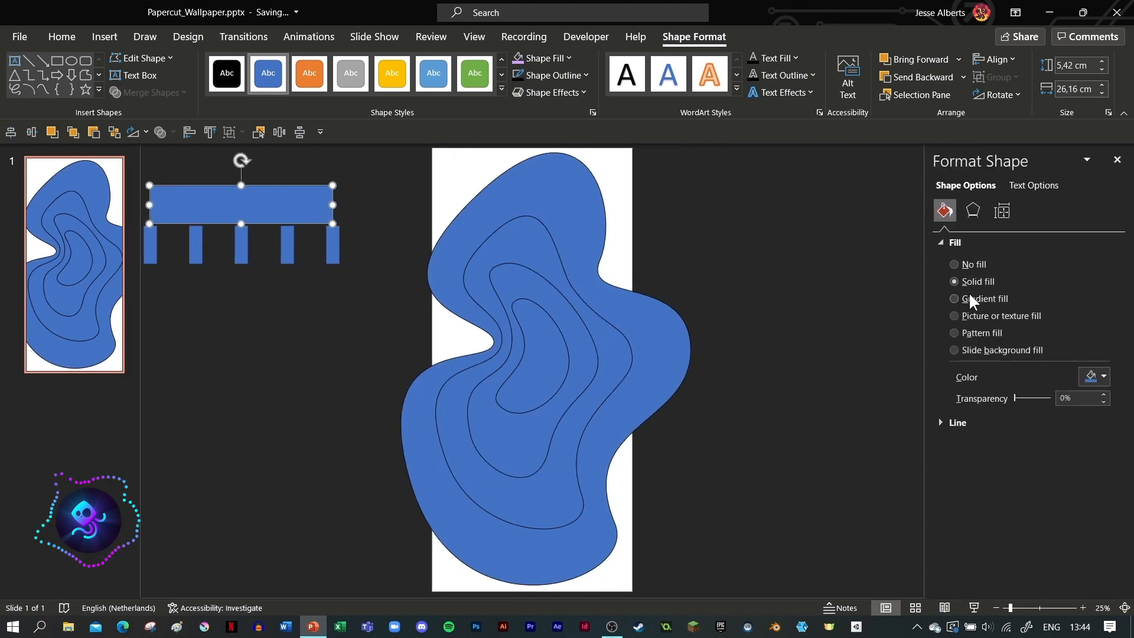
click(955, 299)
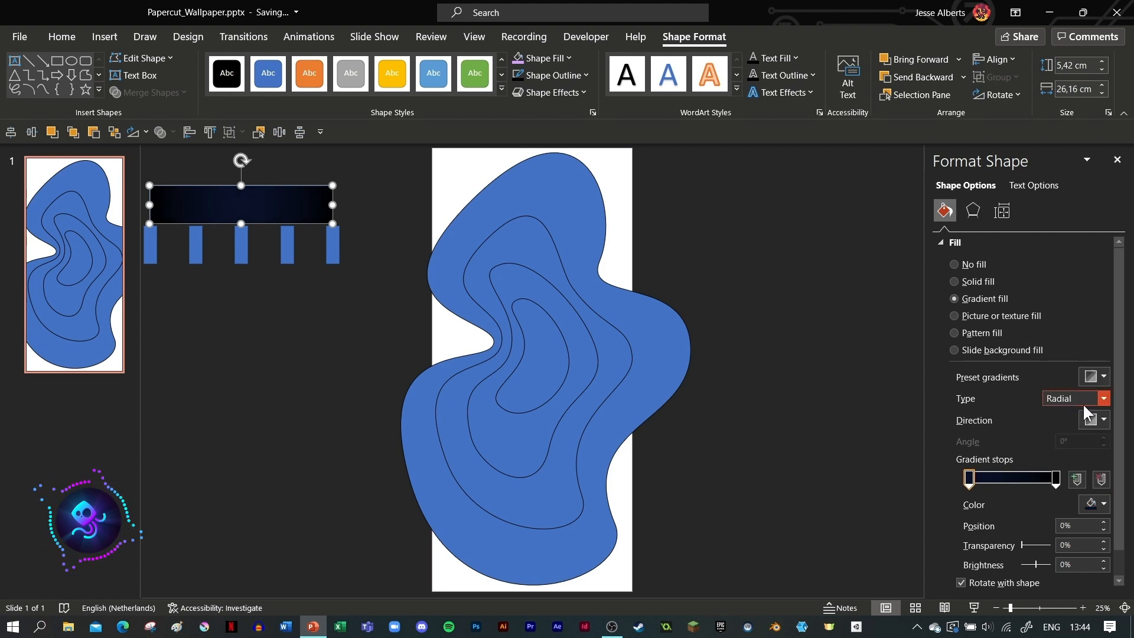
click(1102, 398)
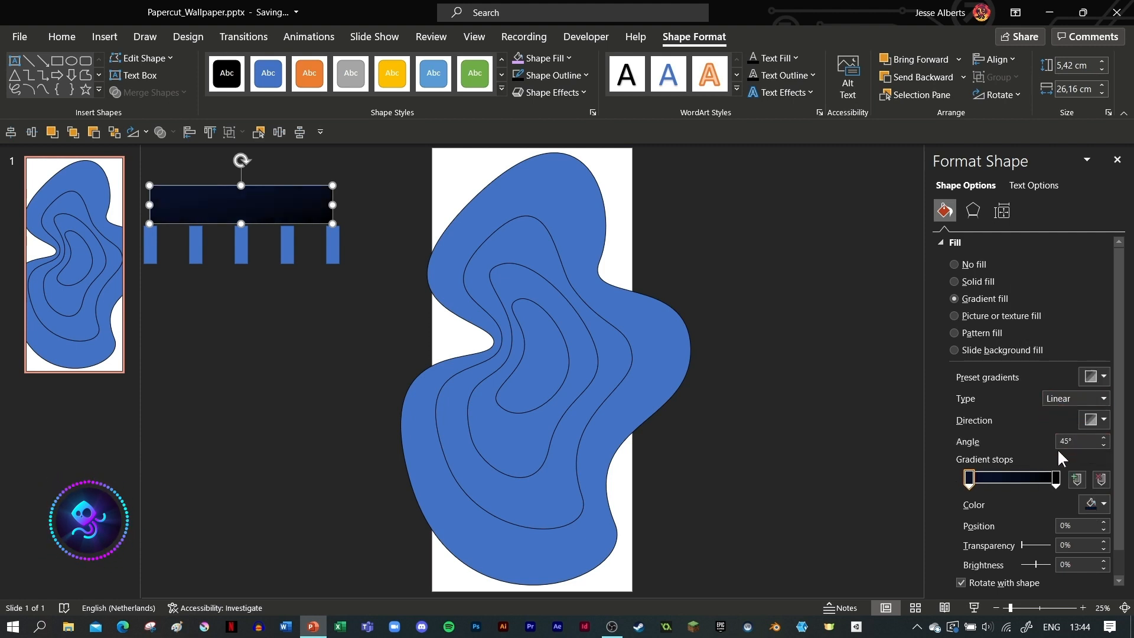
click(1078, 441)
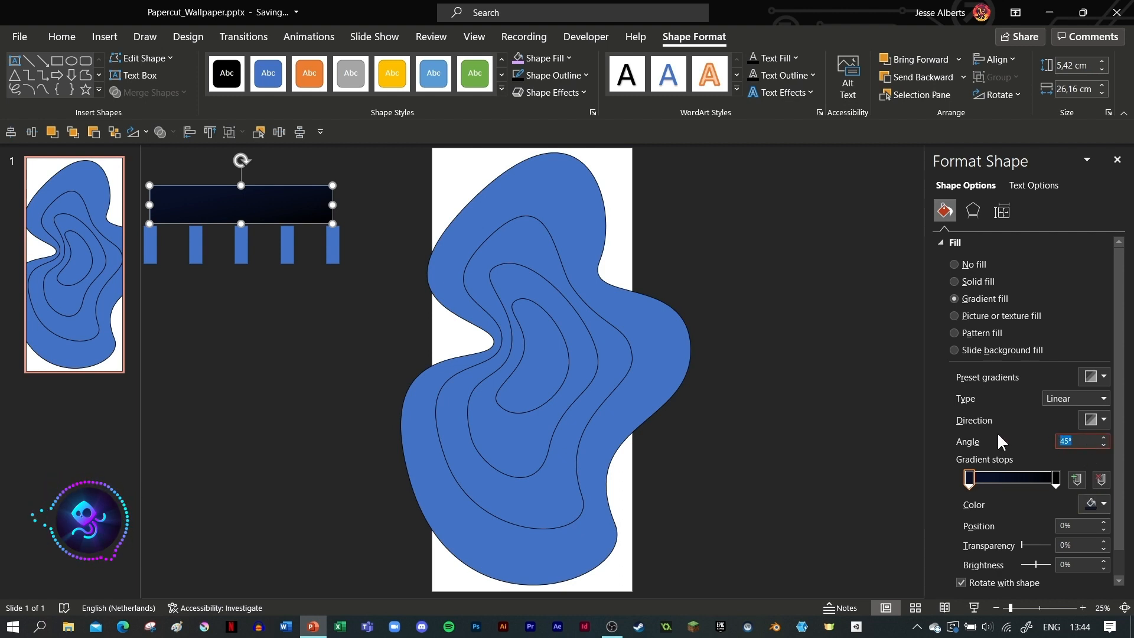
text(90°)
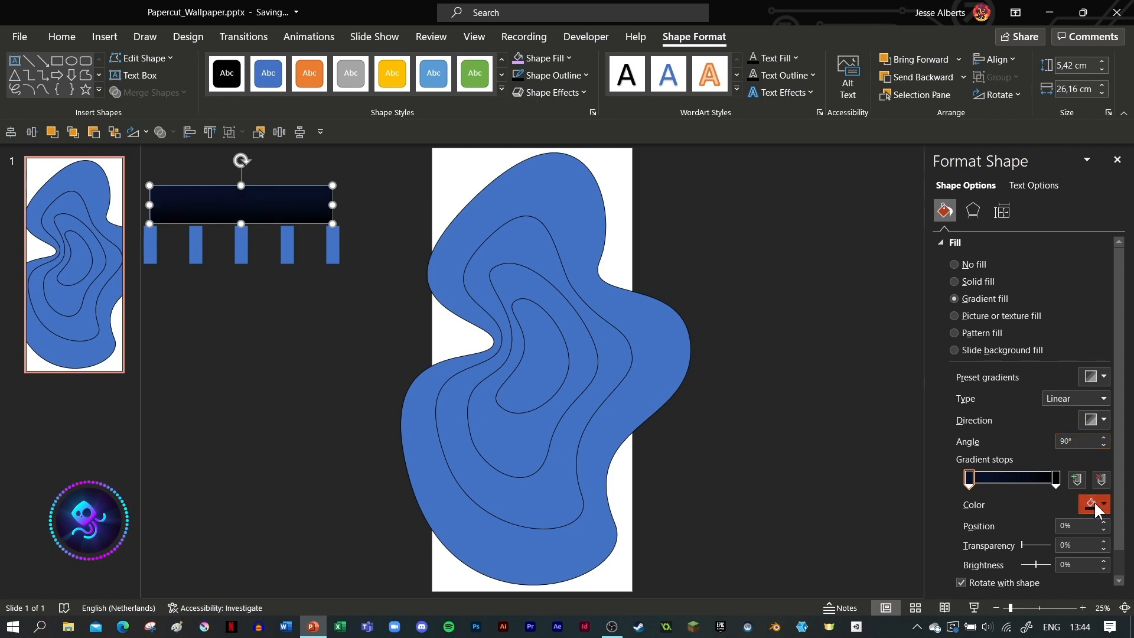
click(1054, 480)
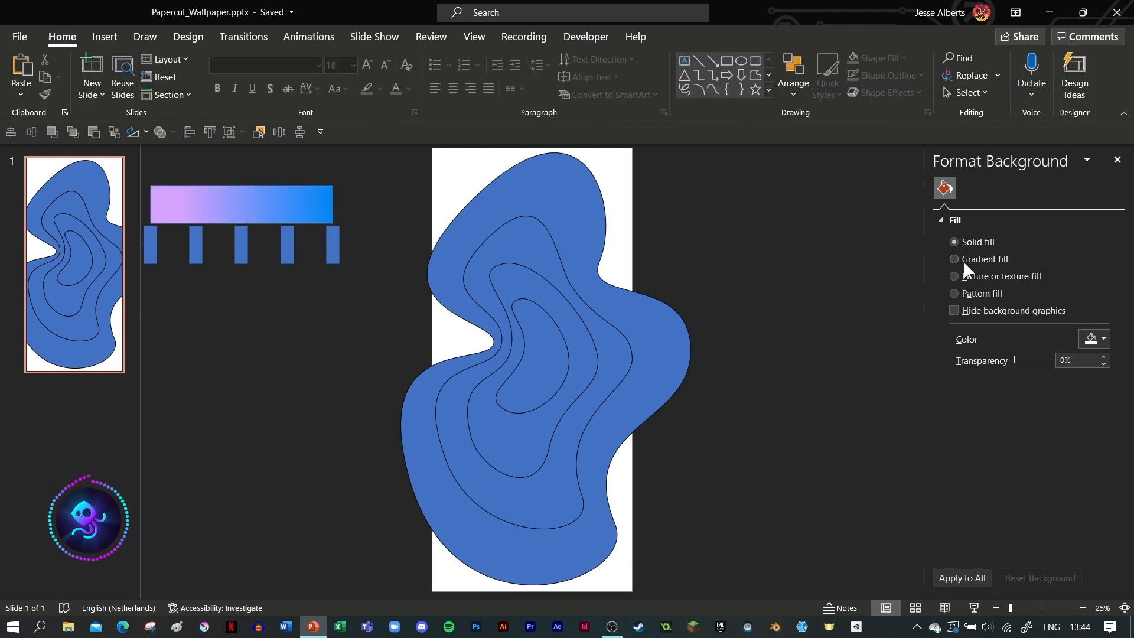
- Make the slide background light purple and recolour the blob layers with colours sampled from the gradient bar
click(1102, 338)
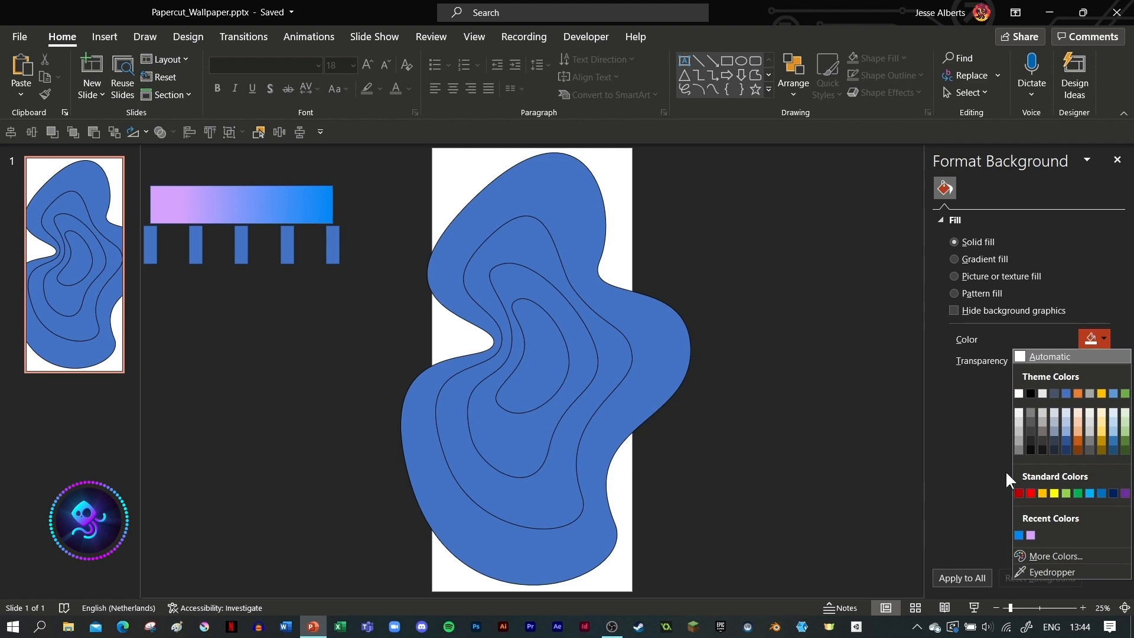
click(1032, 535)
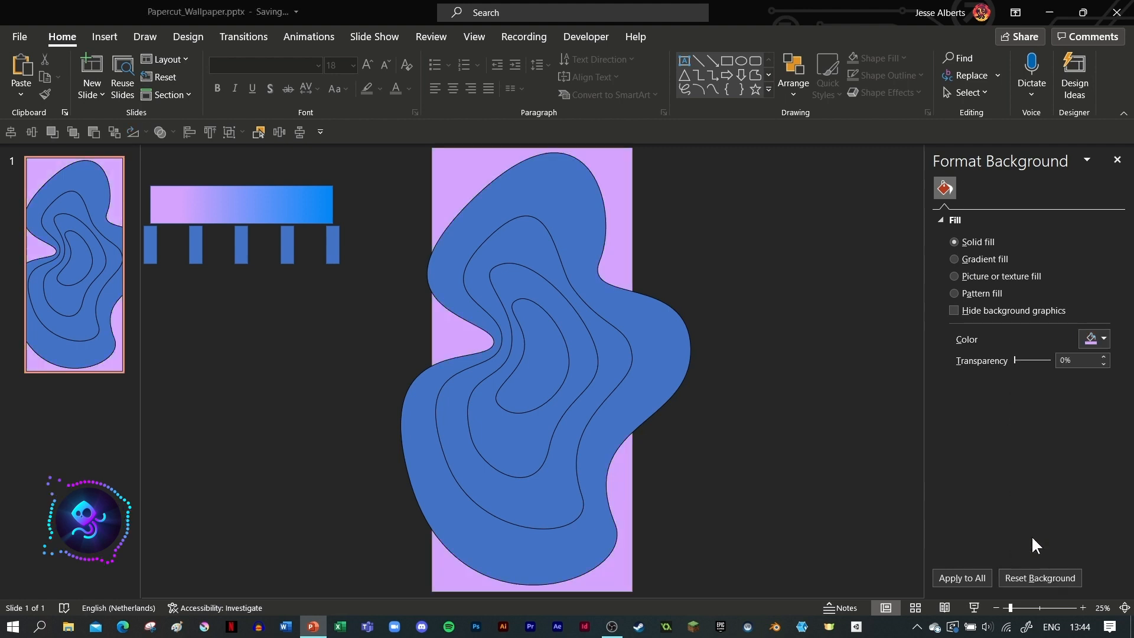
click(1103, 378)
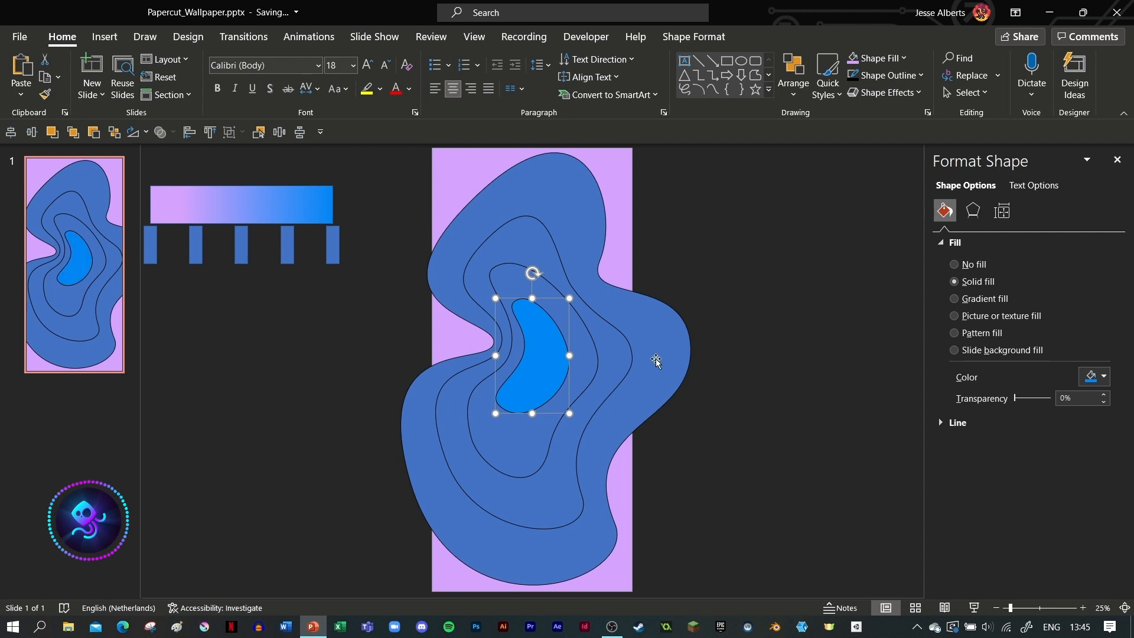
click(1104, 377)
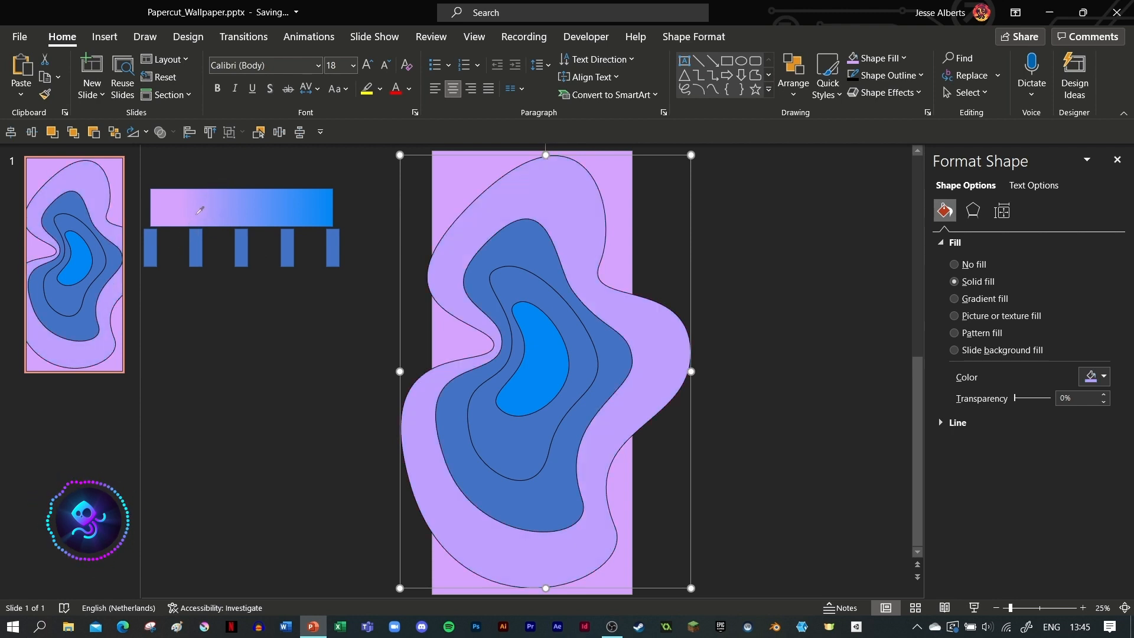
click(1104, 376)
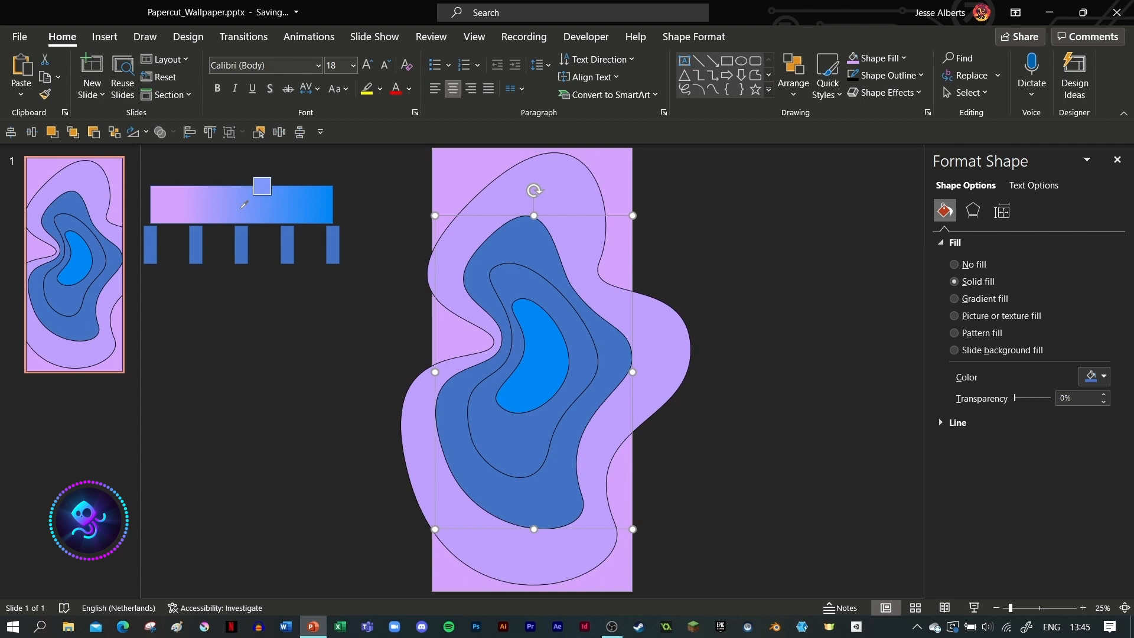
click(1103, 376)
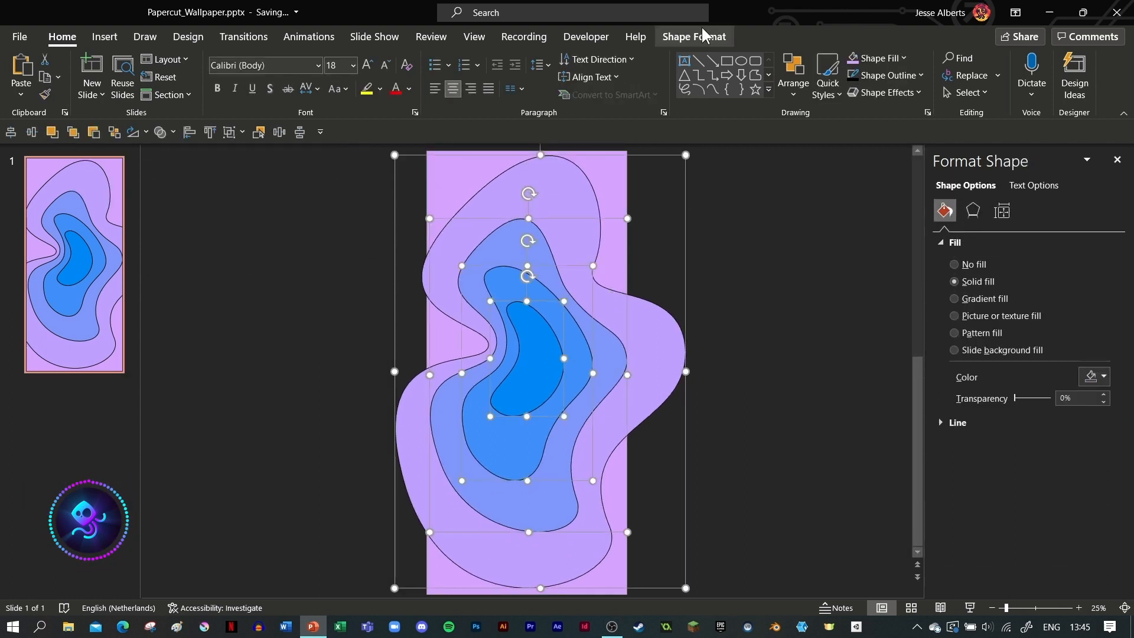
- Remove the blobs' outlines and apply an inner shadow with blur 70 pt and distance 35 pt
click(550, 75)
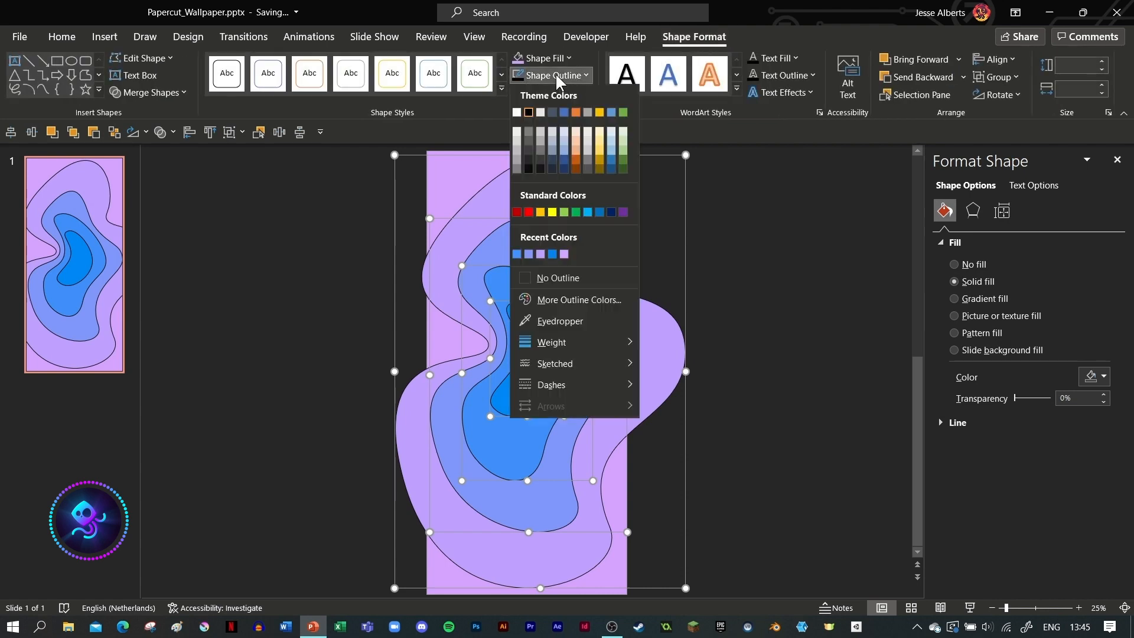
click(558, 278)
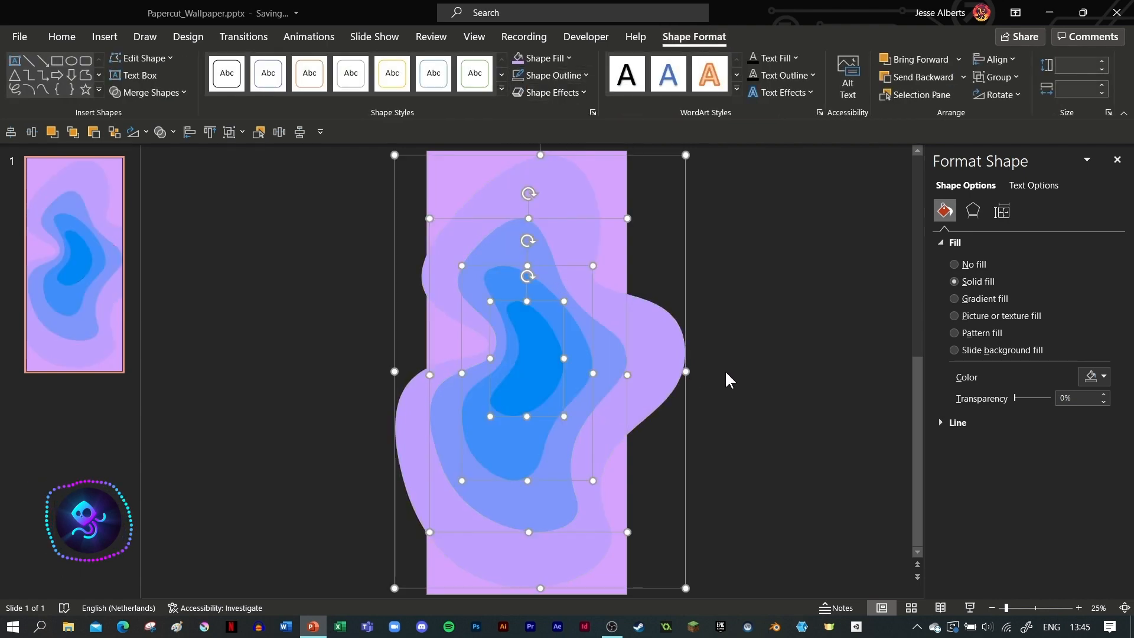
click(973, 210)
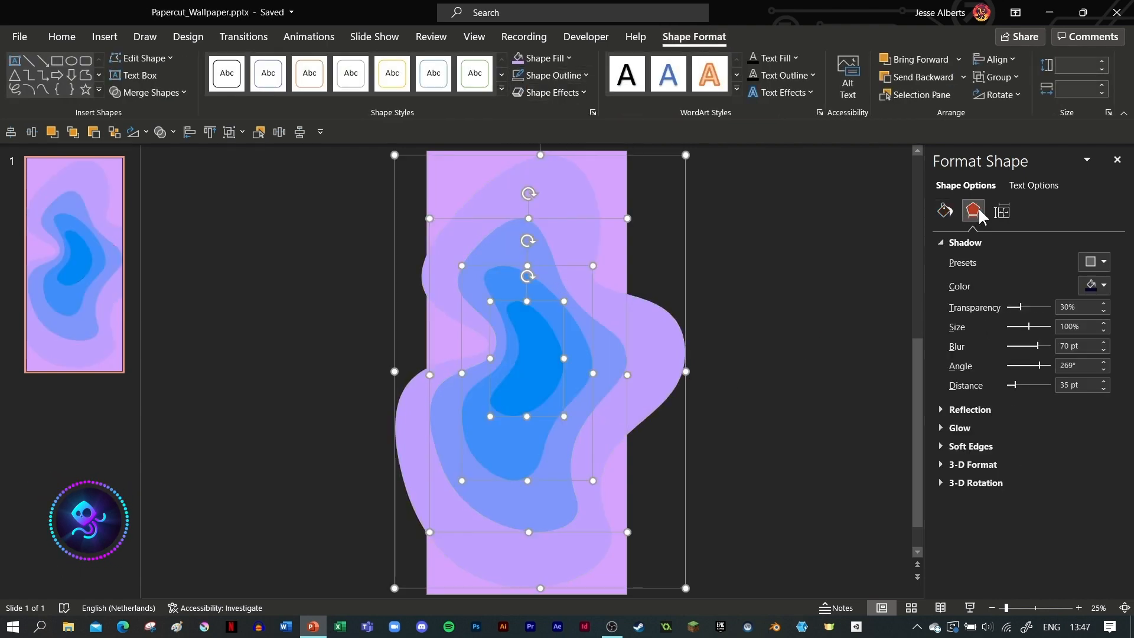
click(1101, 262)
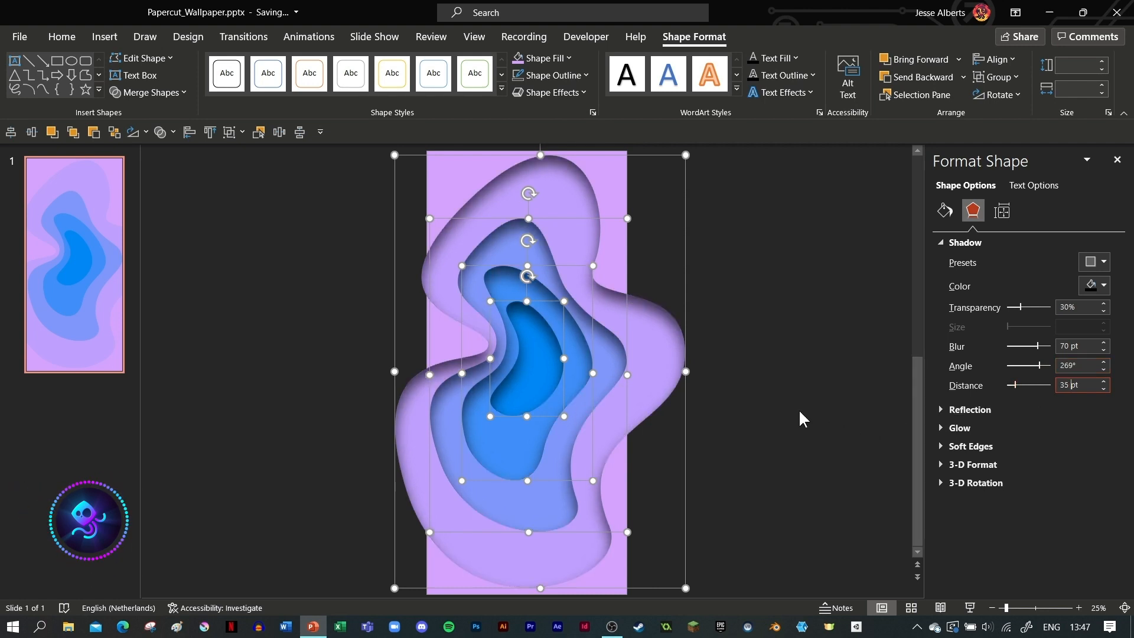
click(1103, 285)
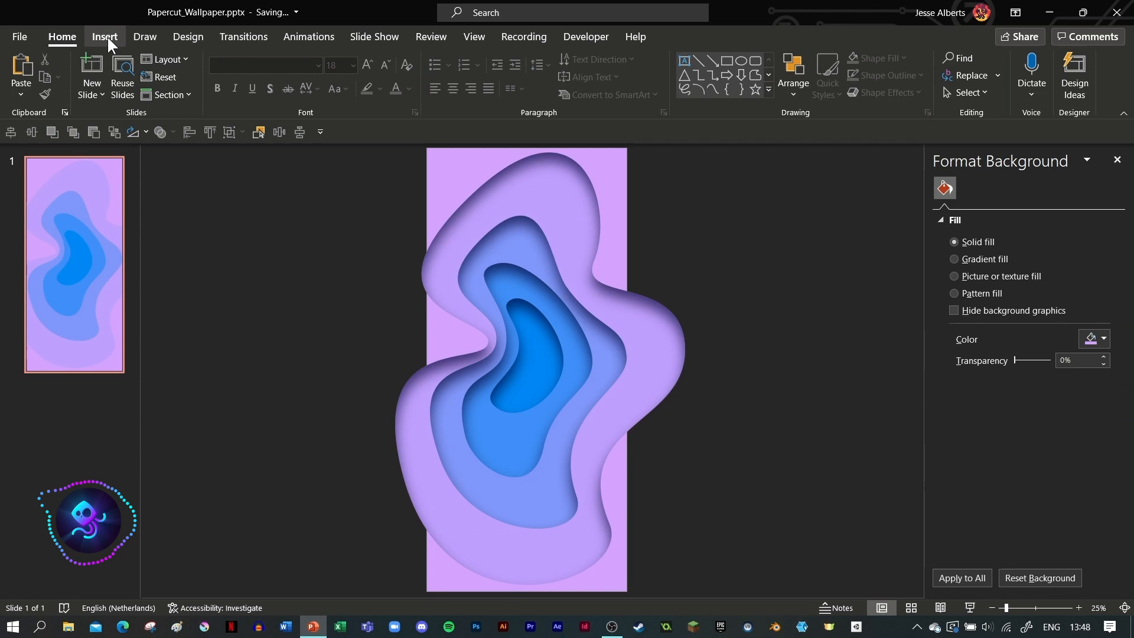
- Insert a freeform shape and drag its points into a fish body with a curved, smoothed tail
click(264, 70)
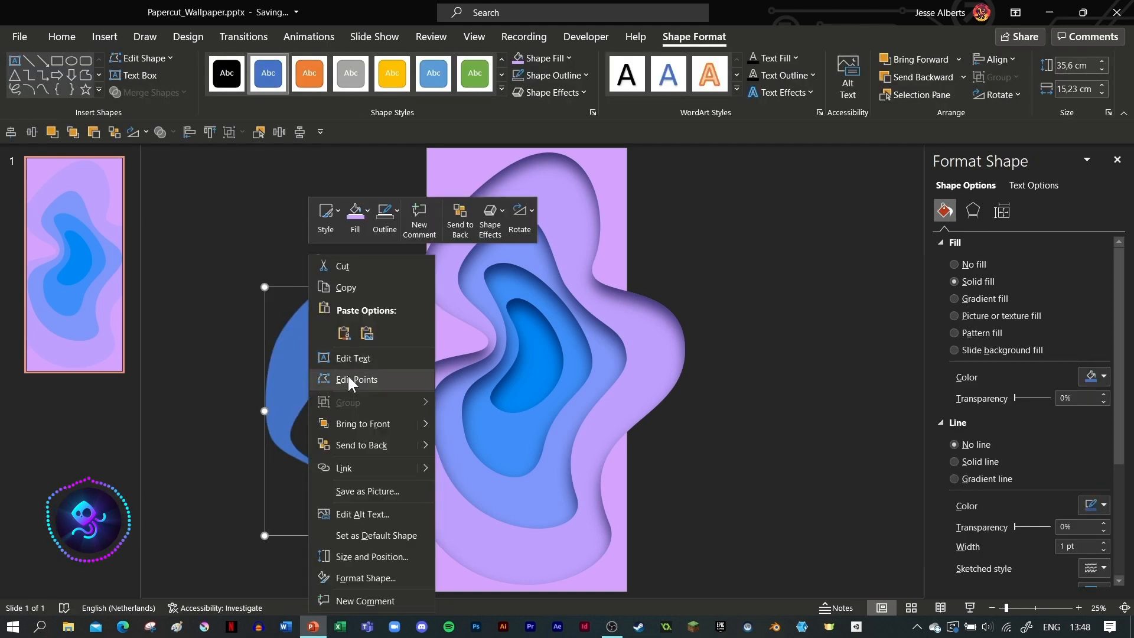
click(356, 379)
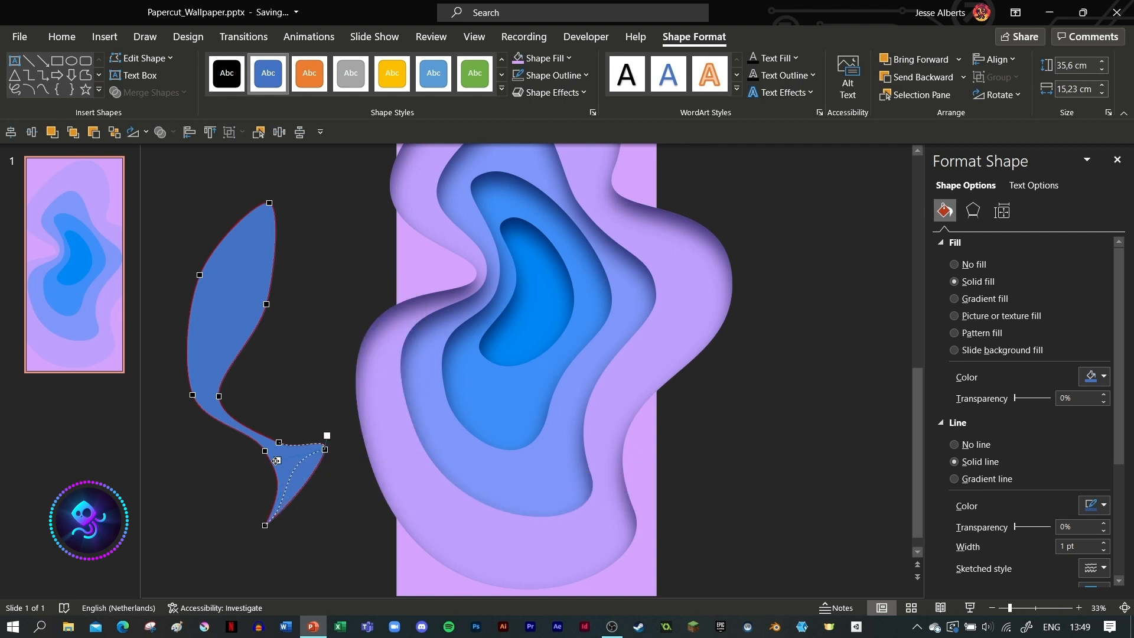
drag(326, 434, 286, 446)
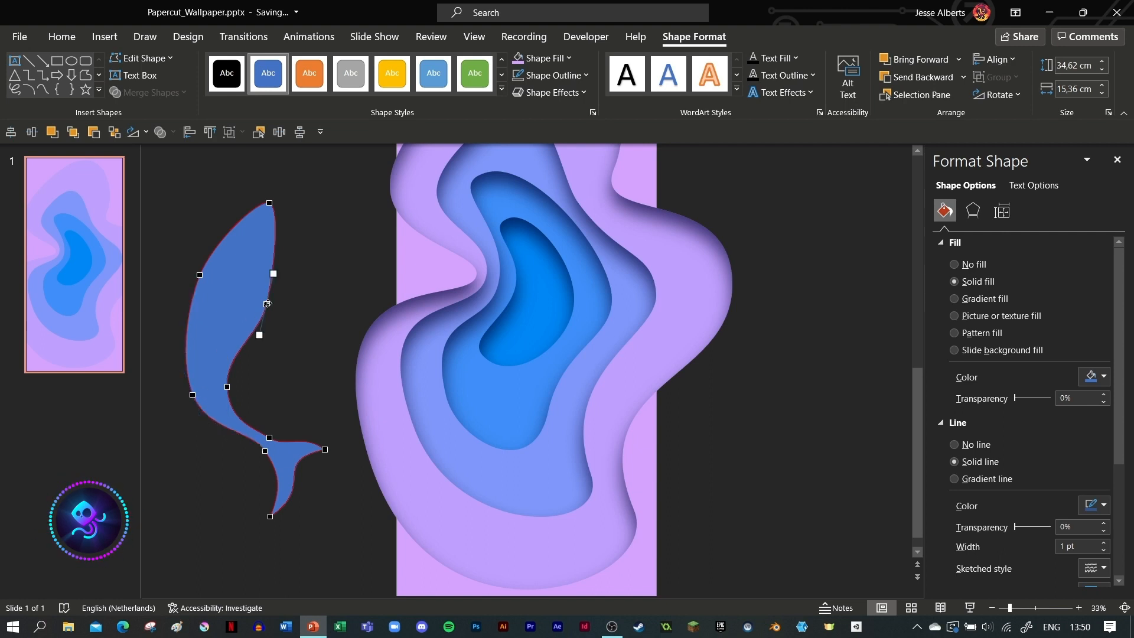
drag(268, 202, 268, 225)
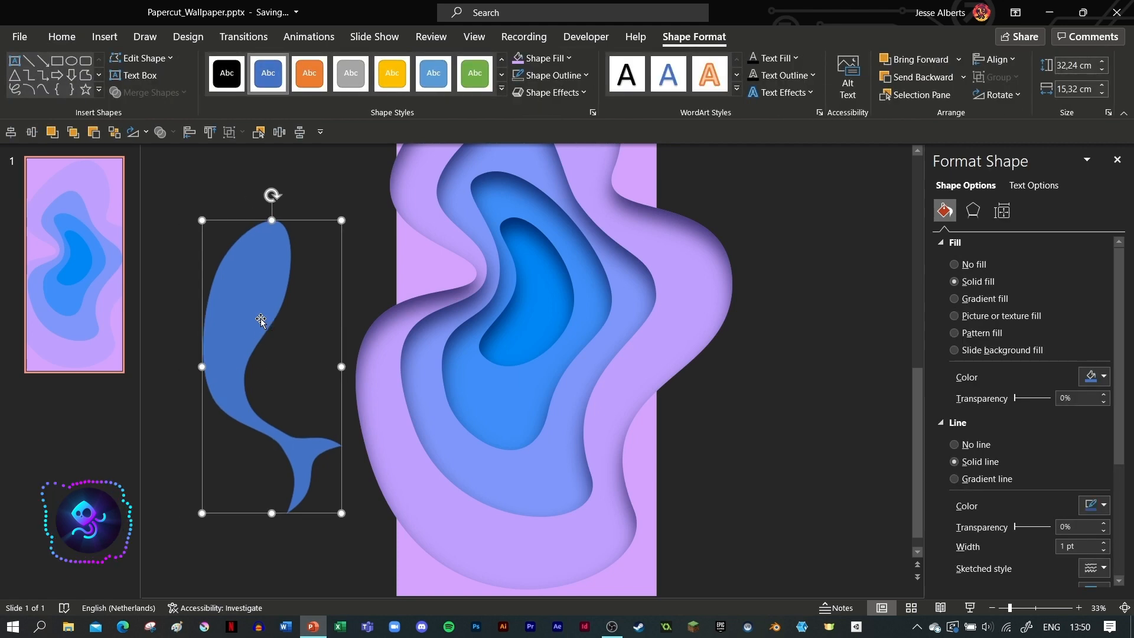
- Shrink the triangle fin and mirror its copy to the fish's other side
click(265, 71)
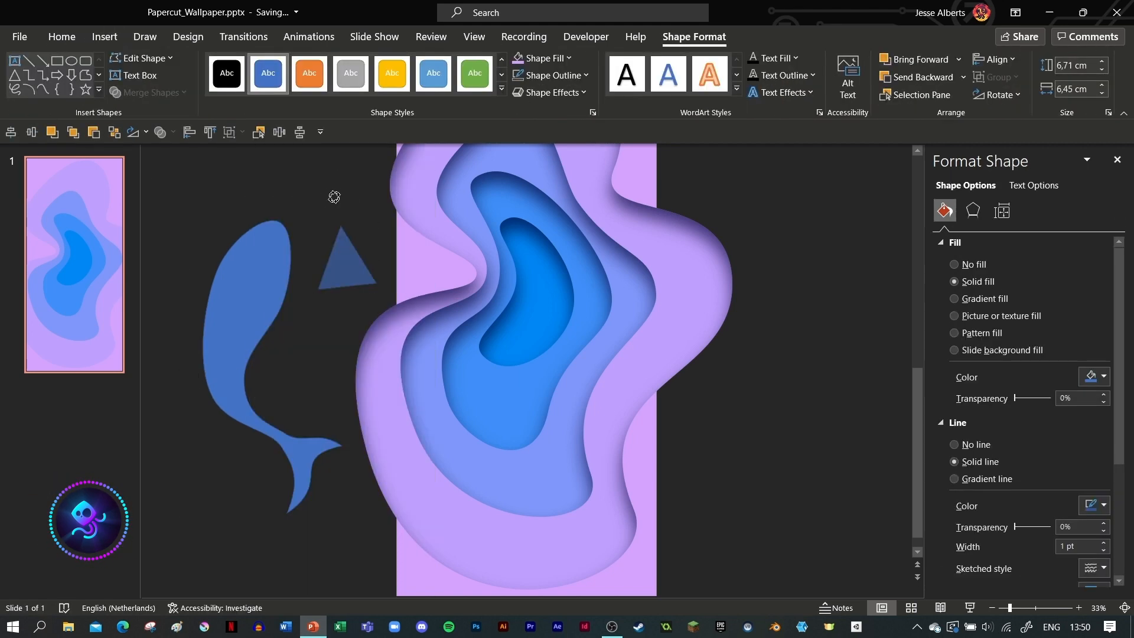
click(345, 256)
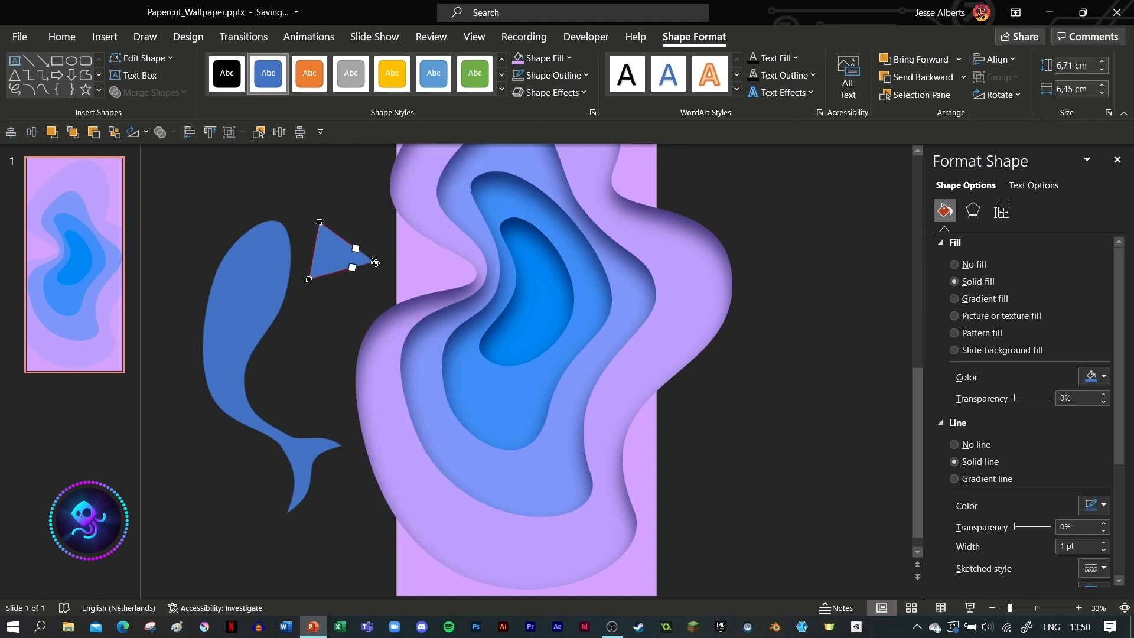
drag(356, 249, 368, 283)
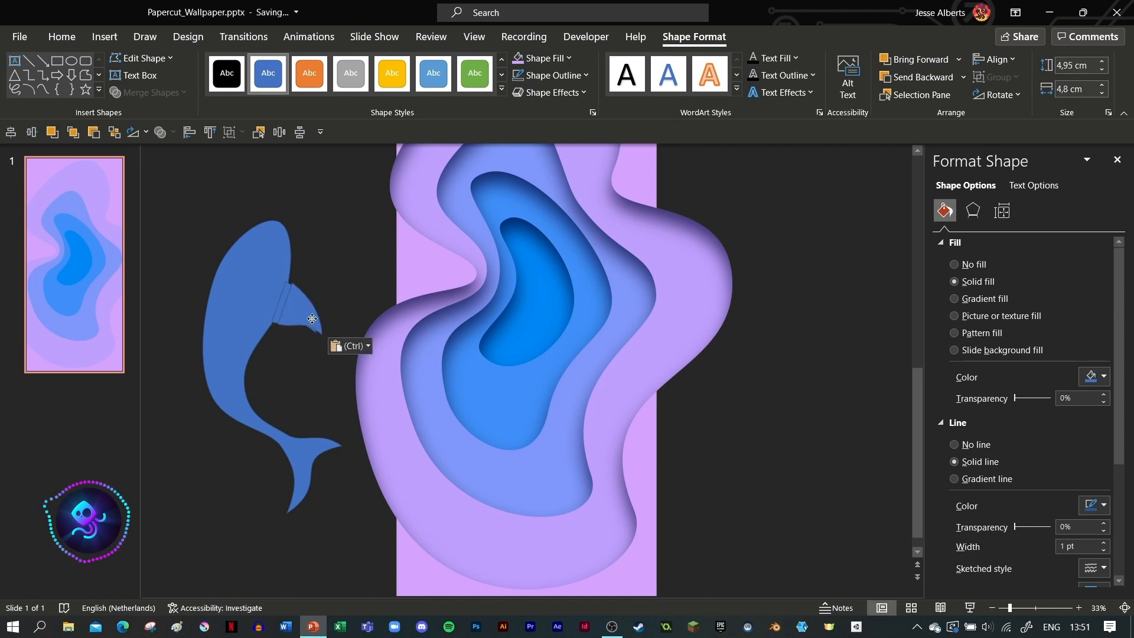
click(999, 95)
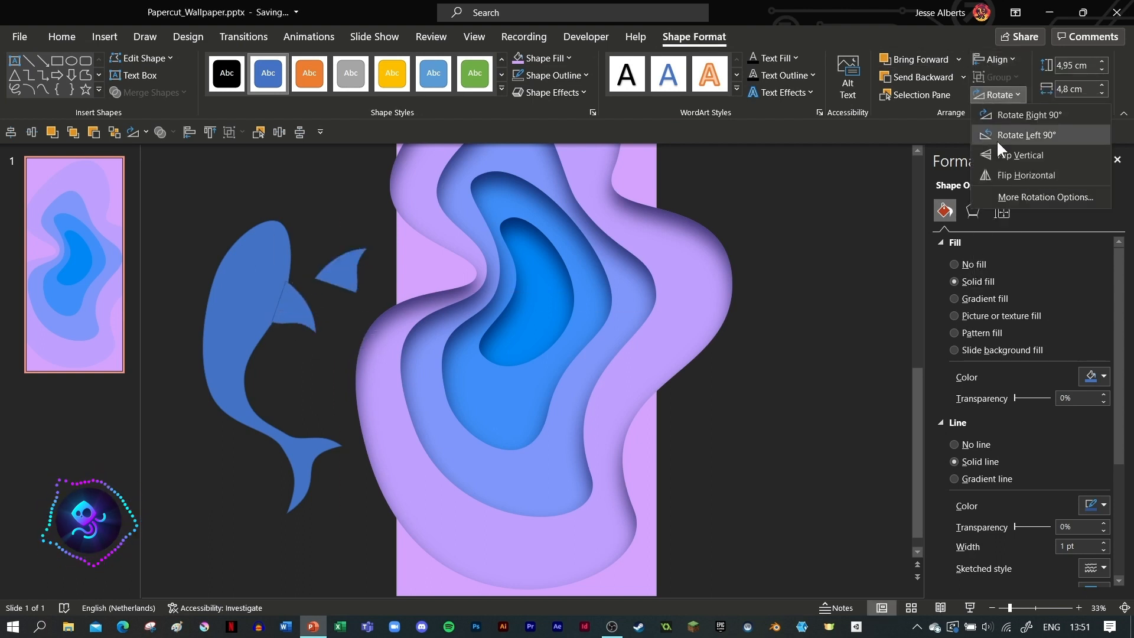
click(1020, 155)
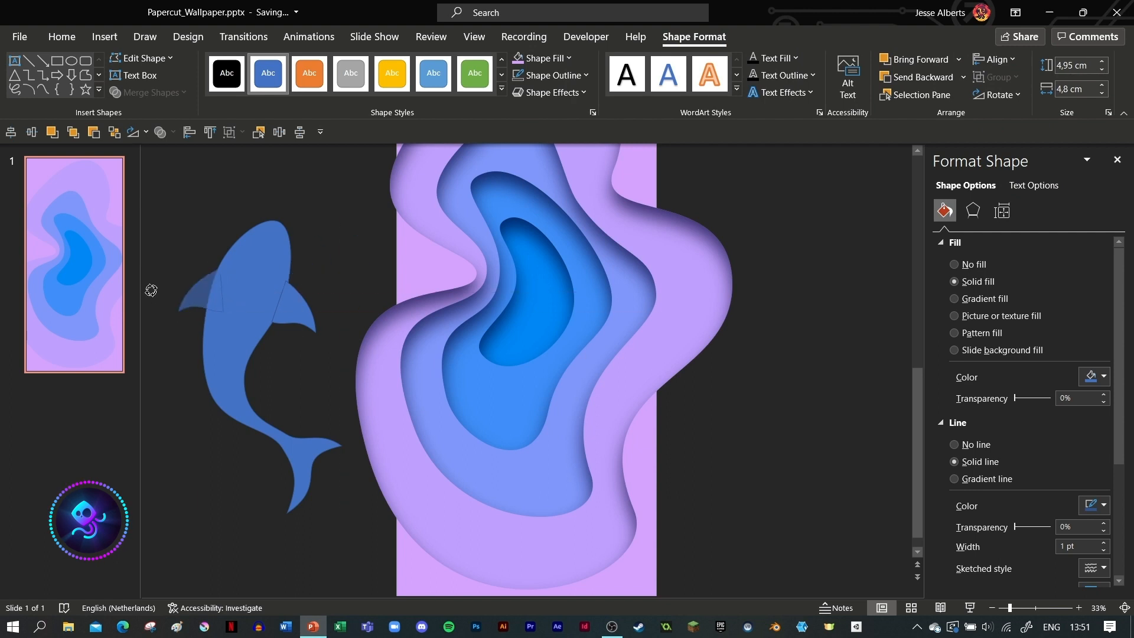
click(205, 279)
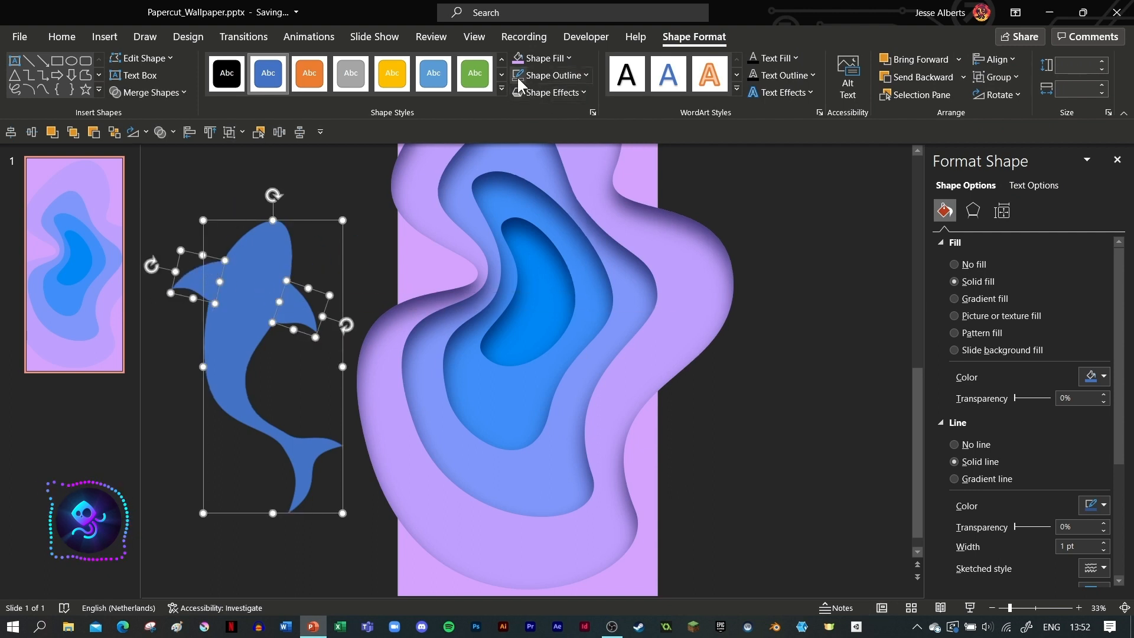
- Remove the outlines and merge body and fins into a single fish shape with Union
click(551, 76)
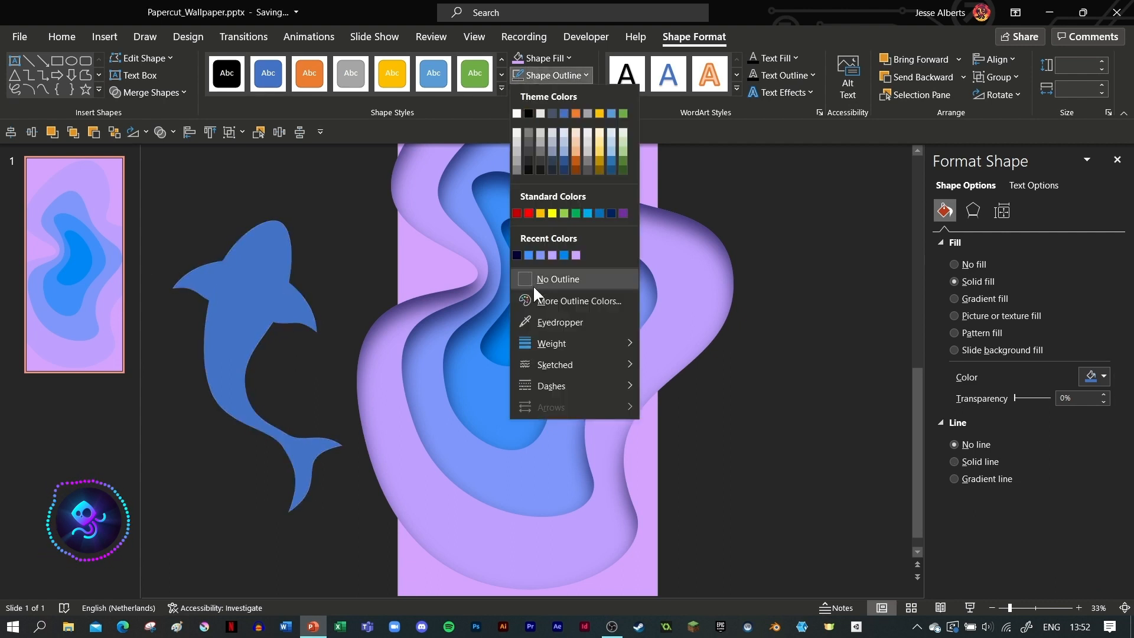
click(557, 279)
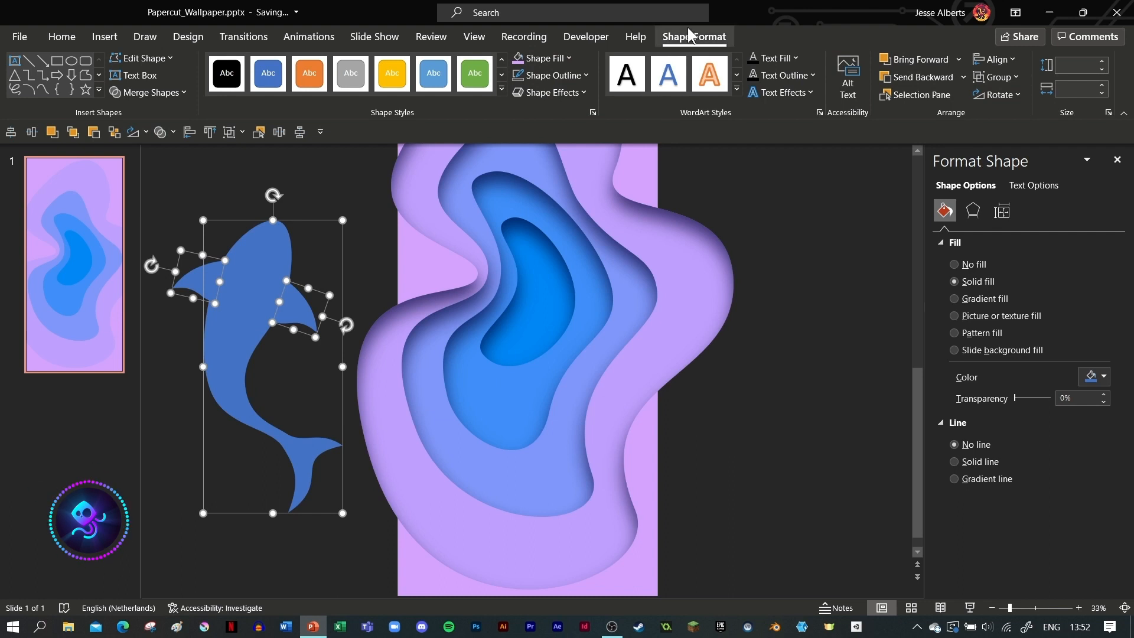
click(151, 92)
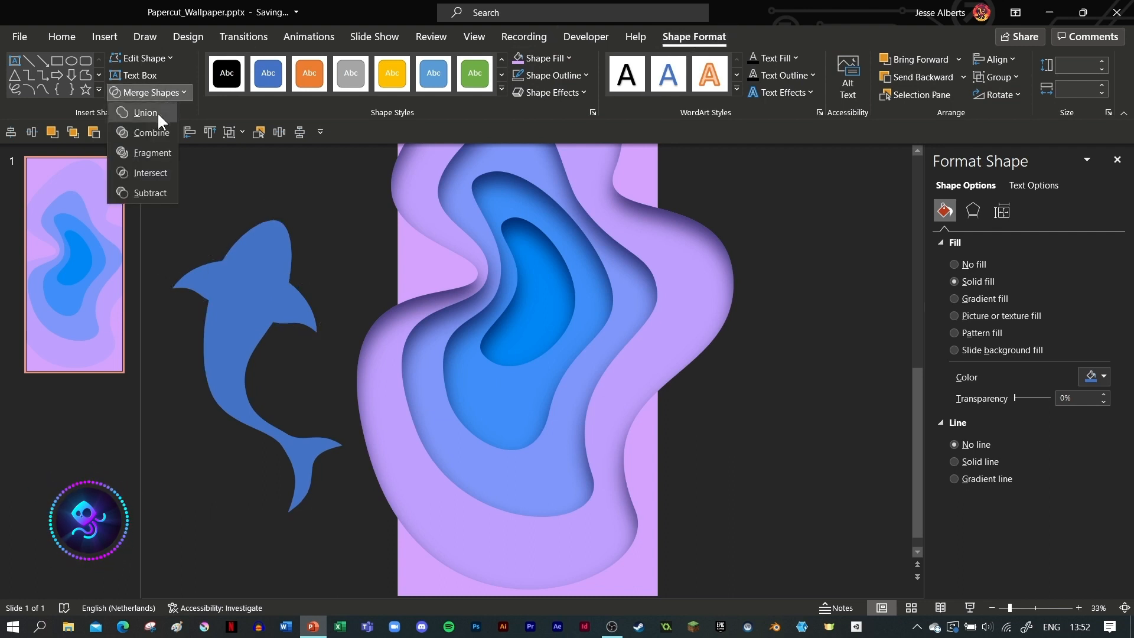
click(146, 112)
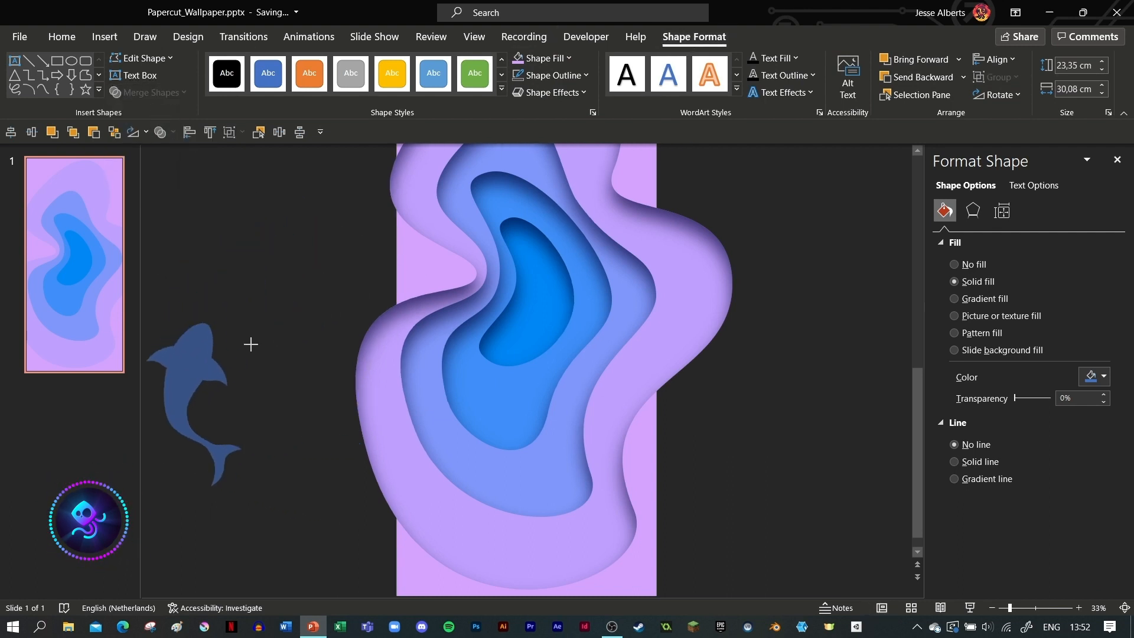
- Centre the fish on the blobs and give it a dark-blue gradient fill via More Colors
drag(195, 398, 514, 394)
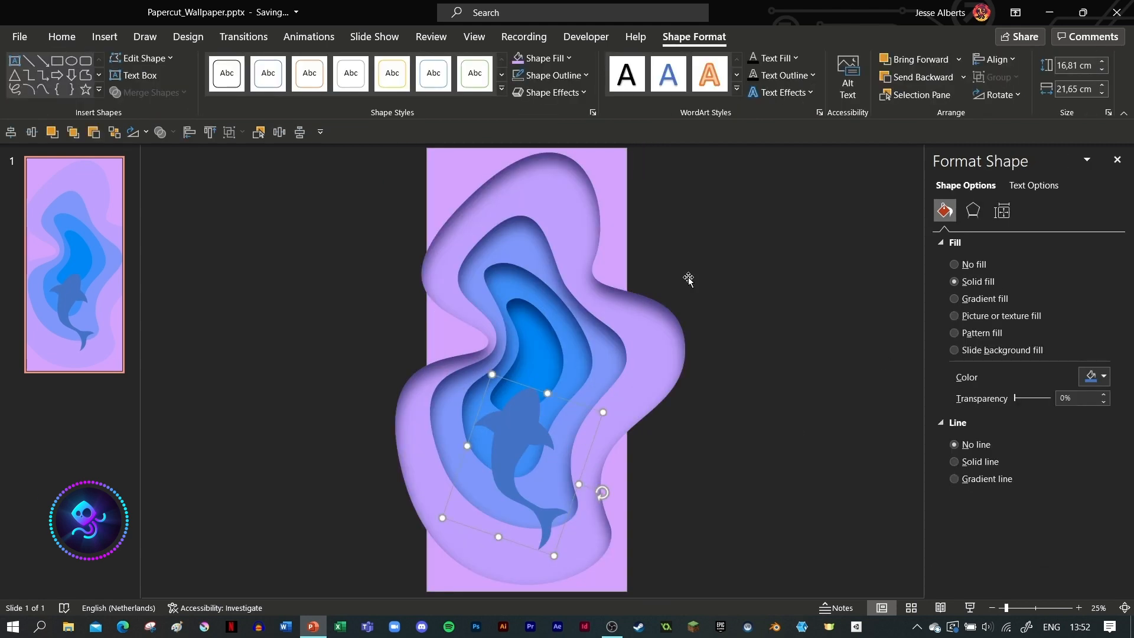
click(954, 298)
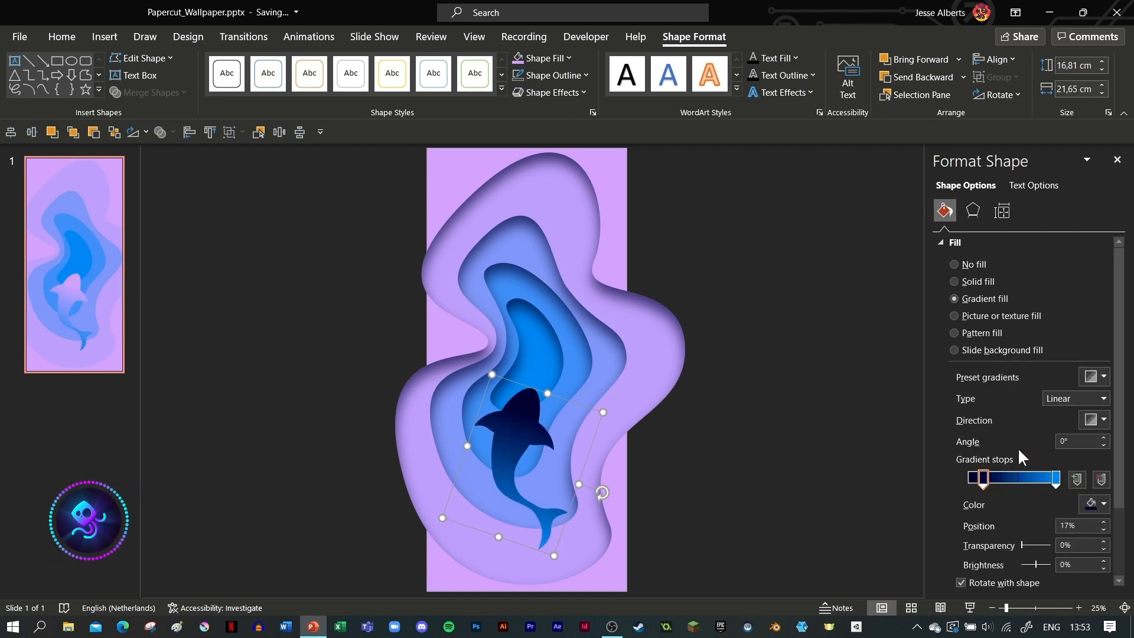
click(1102, 503)
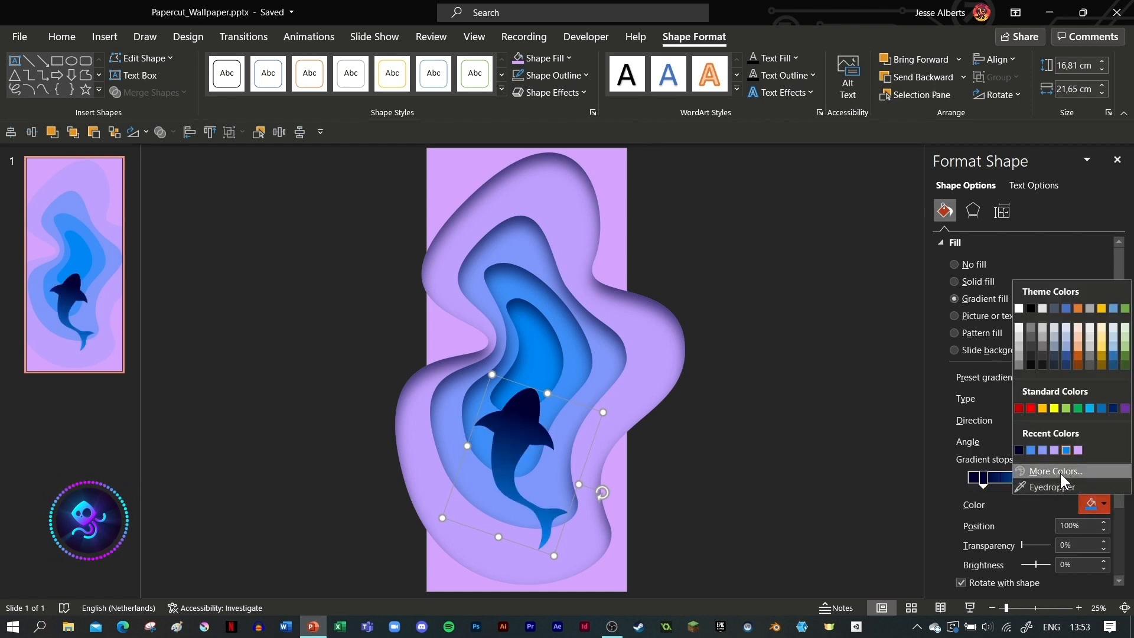
click(1056, 470)
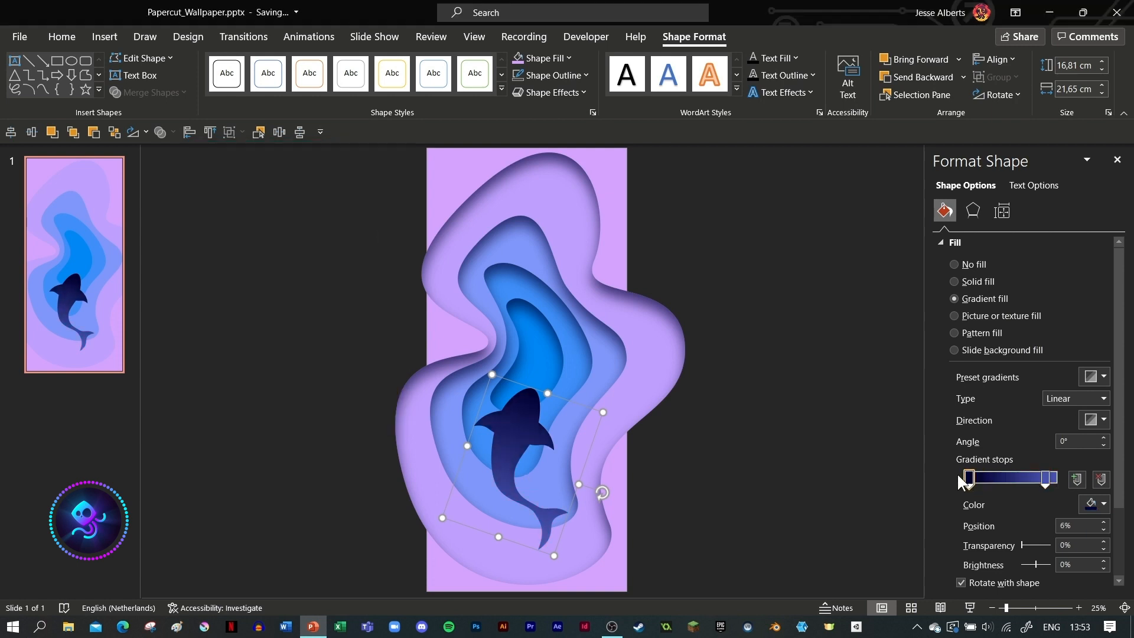
click(973, 211)
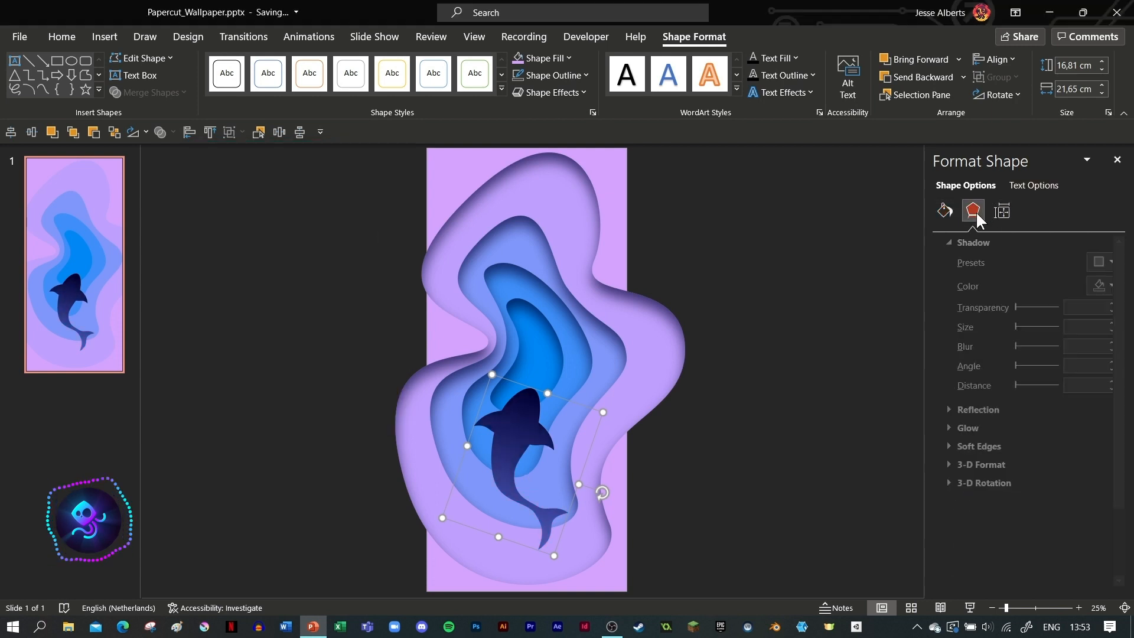
- Apply an outer shadow preset, adjust its transparency and push the distance far from the fish
click(1106, 262)
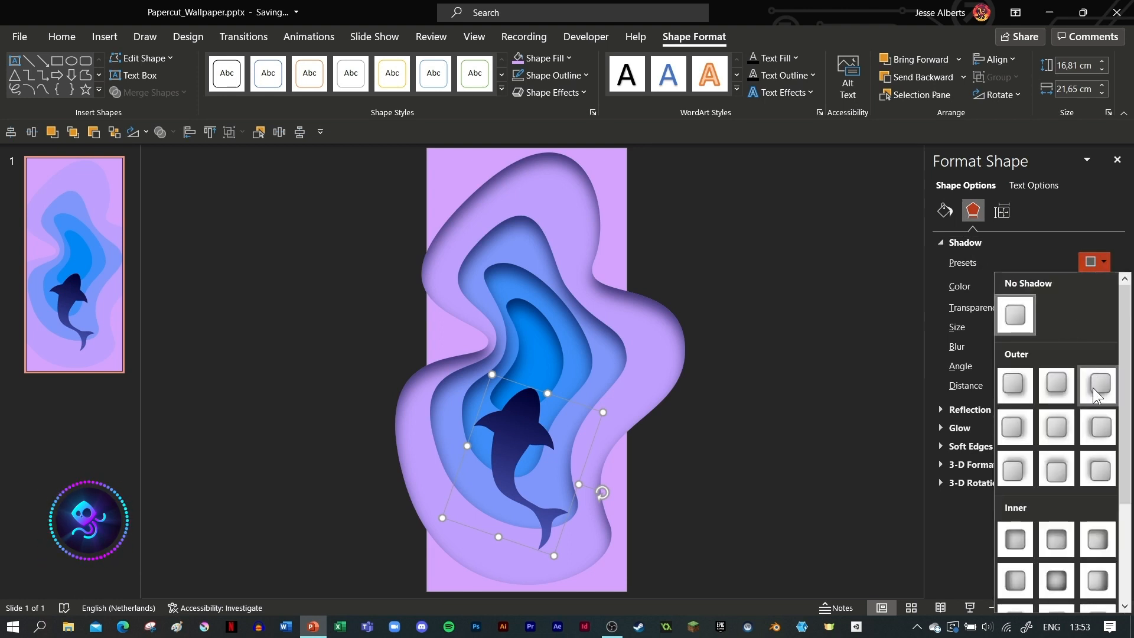
mouse_move(1105, 519)
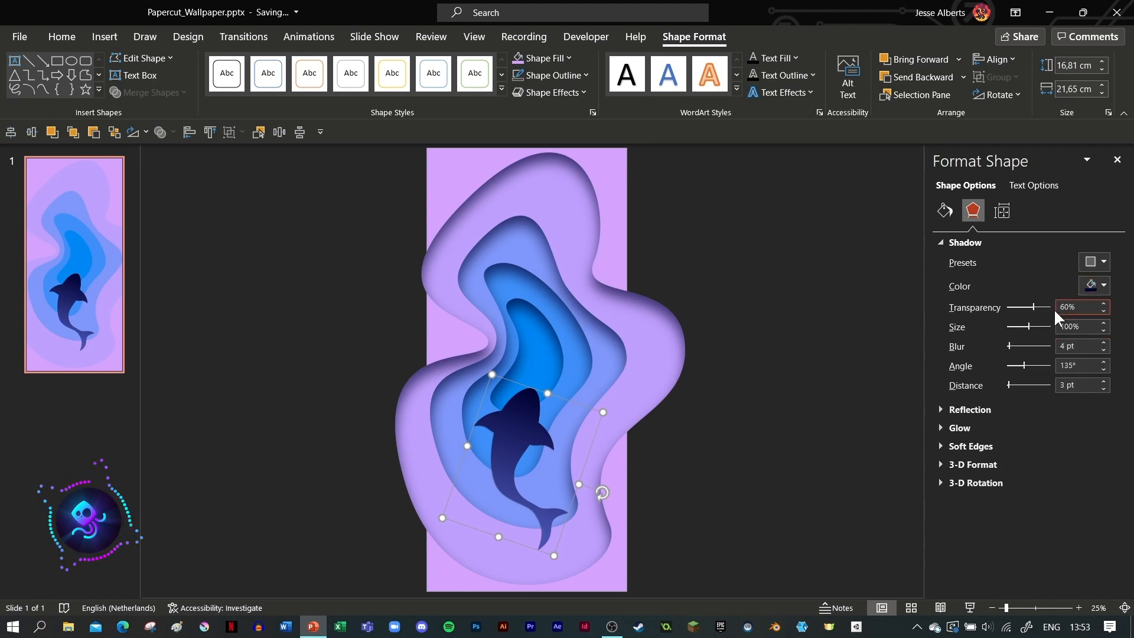
click(1074, 307)
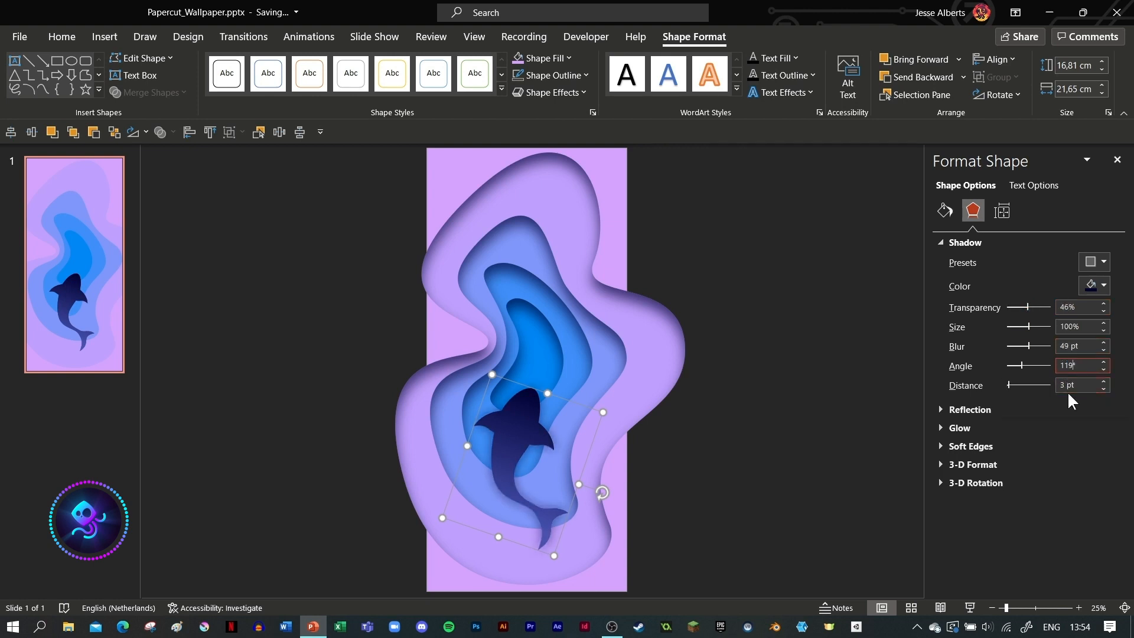
text(70)
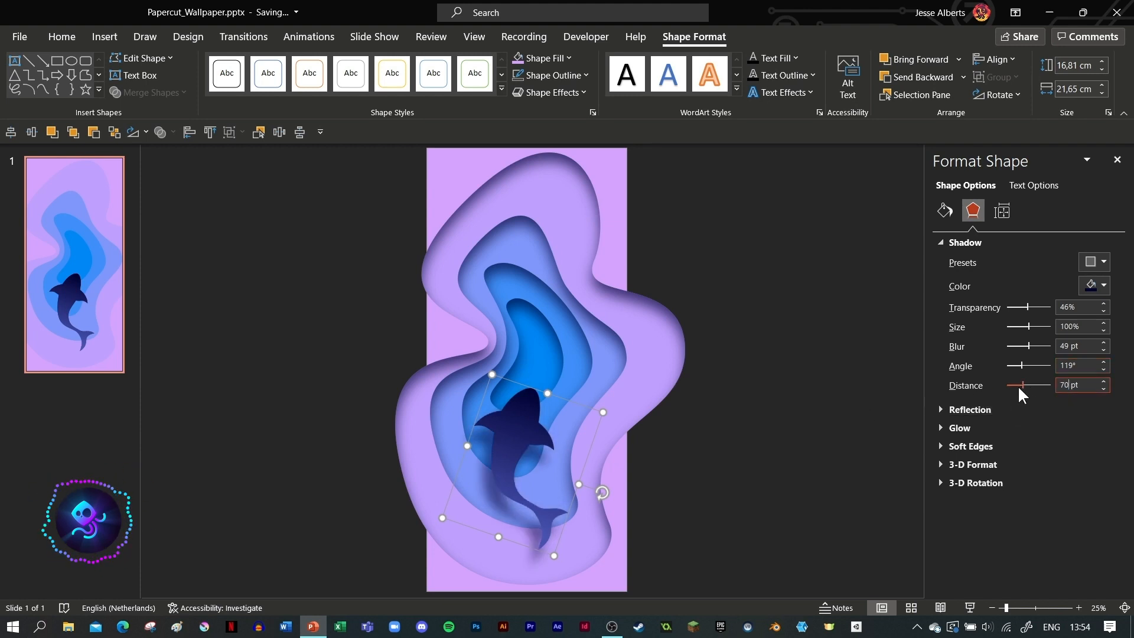
drag(1022, 386, 1049, 385)
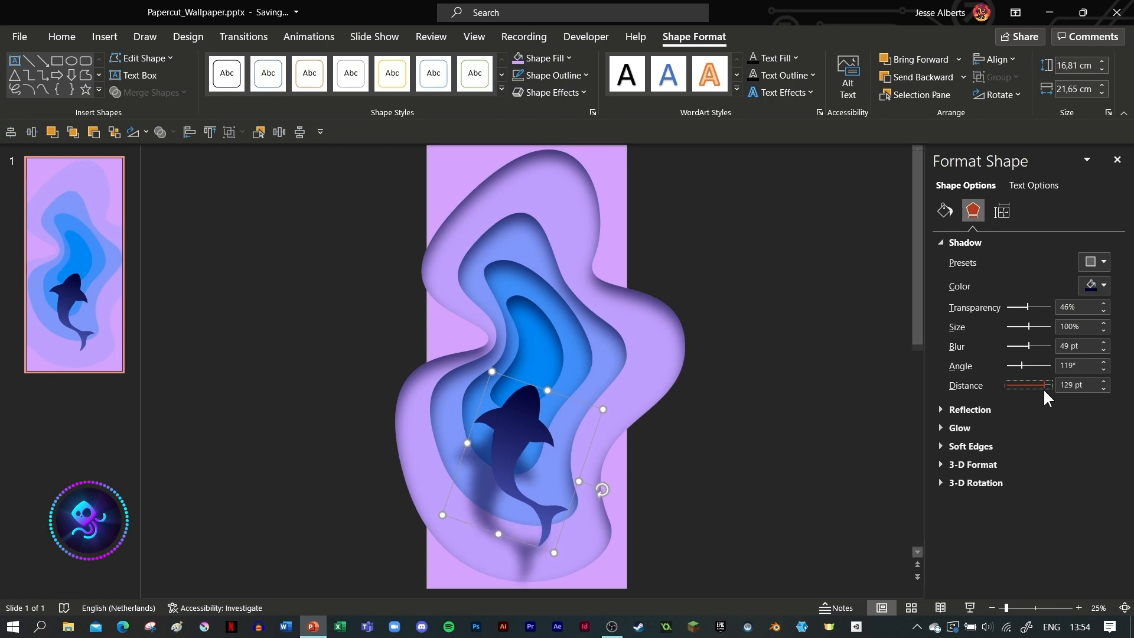